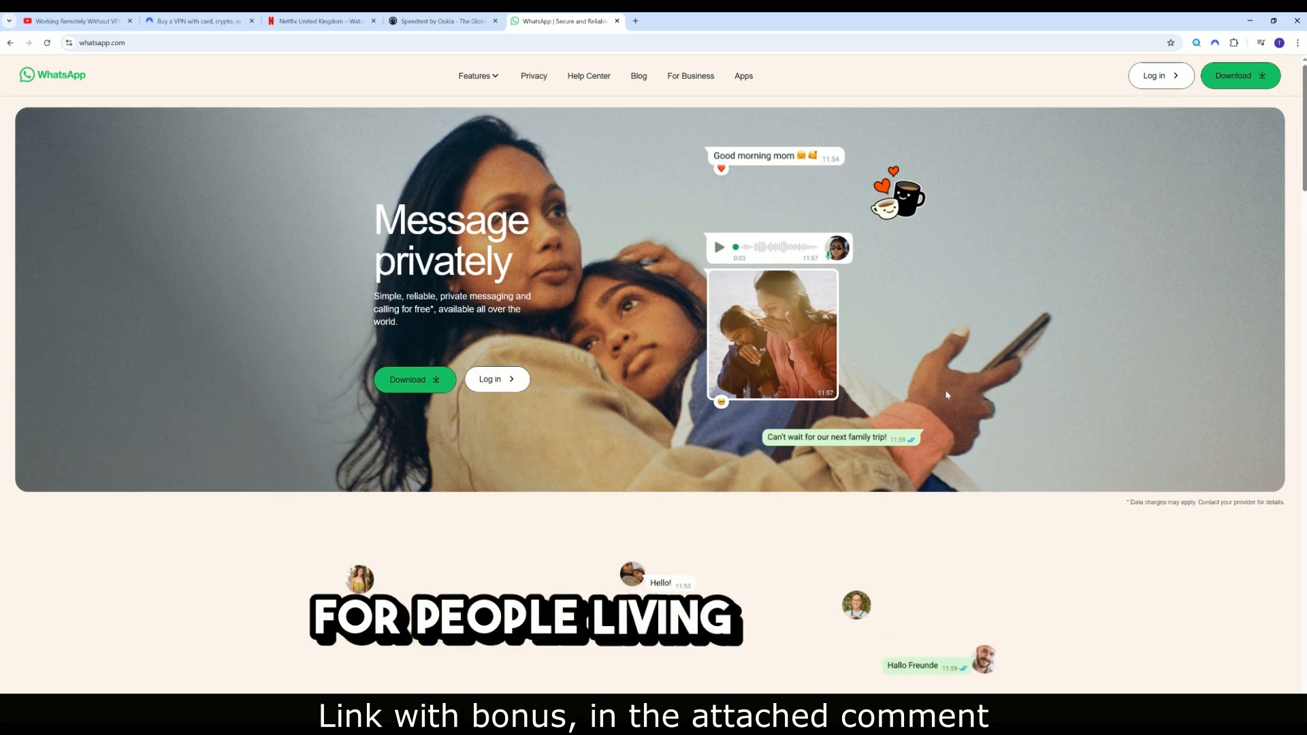
# - Scroll down through the WhatsApp home page while the NordVPN app auto-connects over it
pyautogui.scroll(-3)
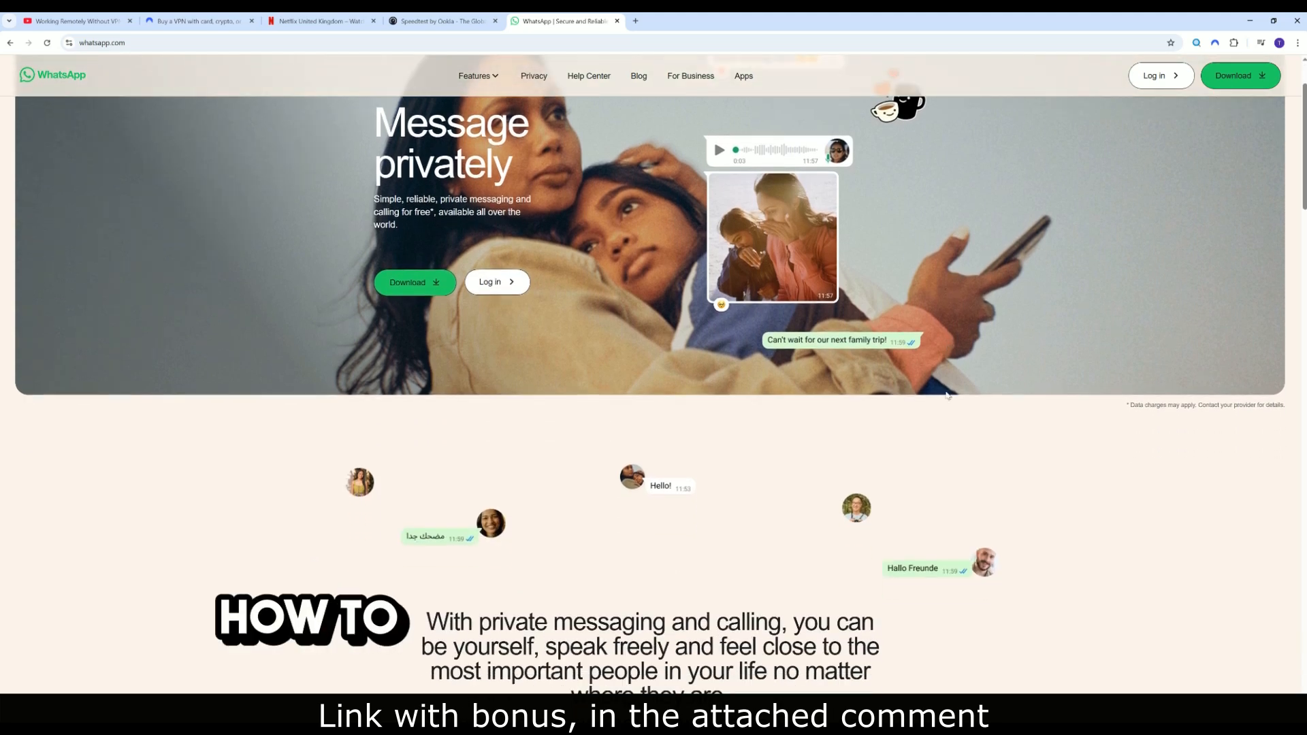
pyautogui.scroll(-3)
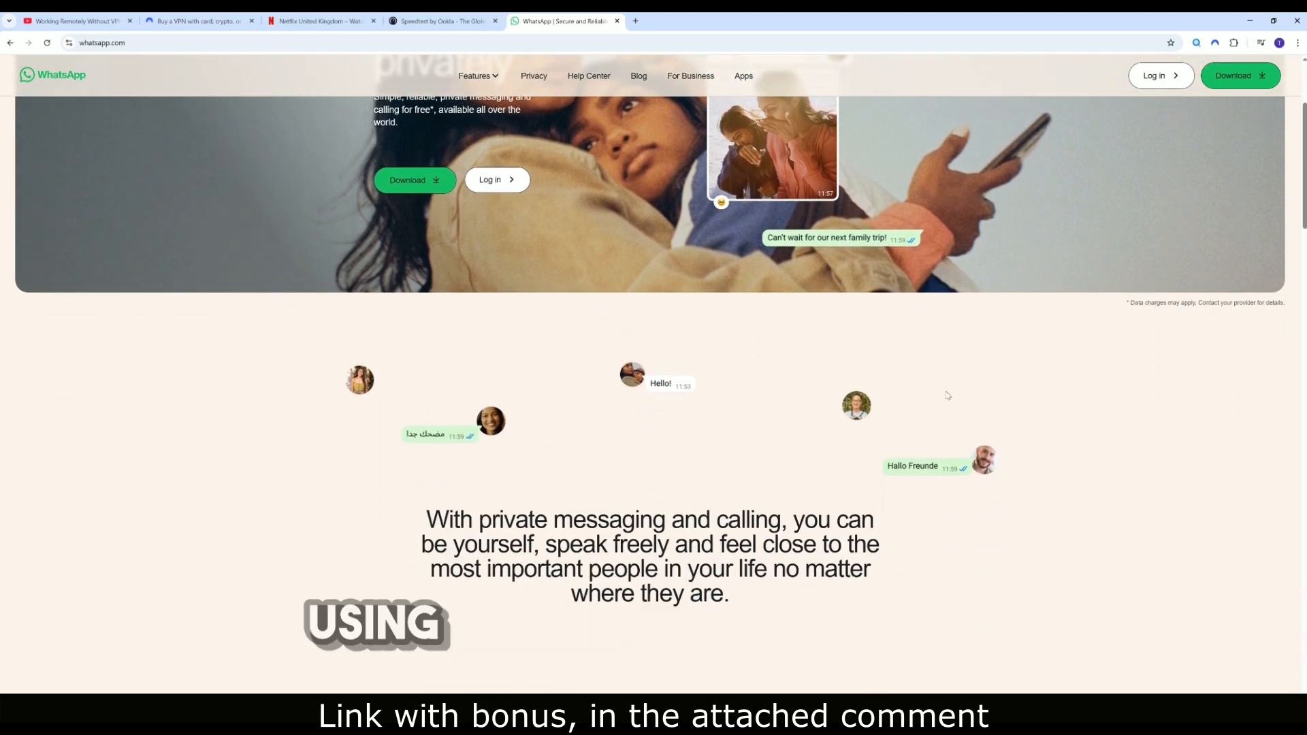
pyautogui.scroll(-3)
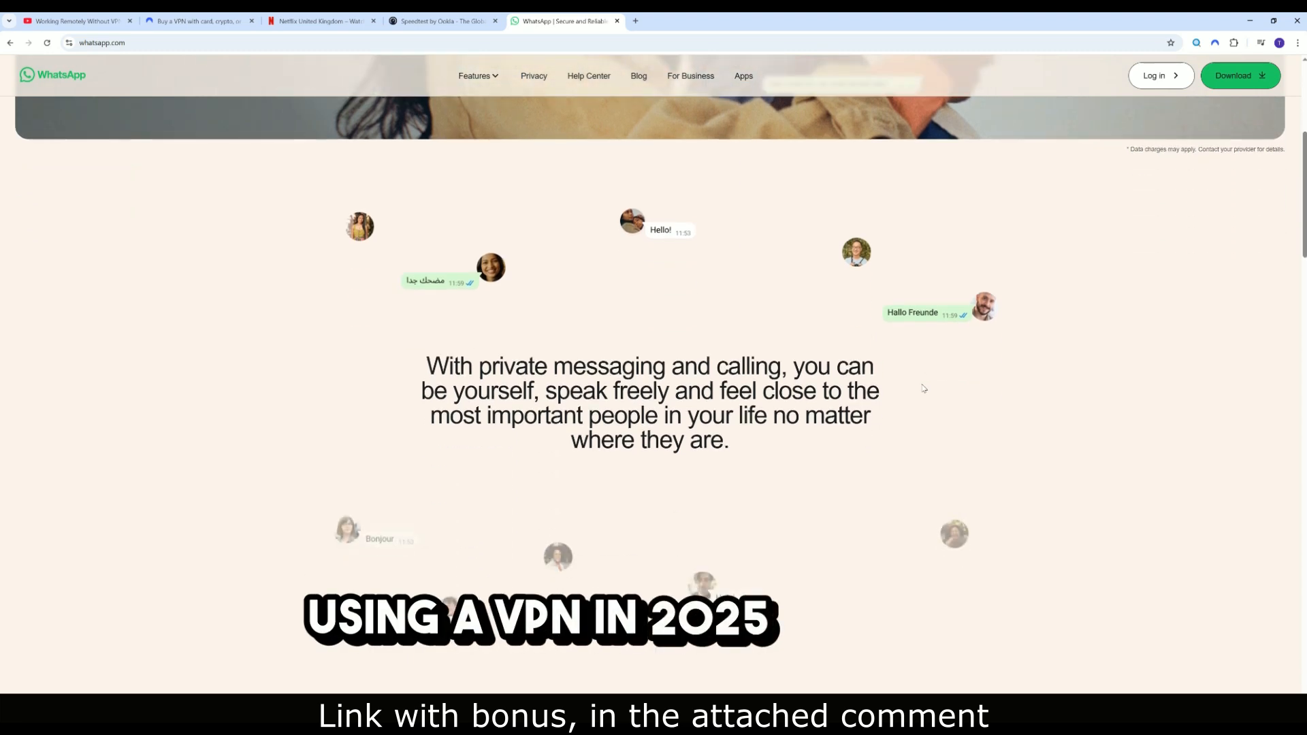
pyautogui.scroll(-3)
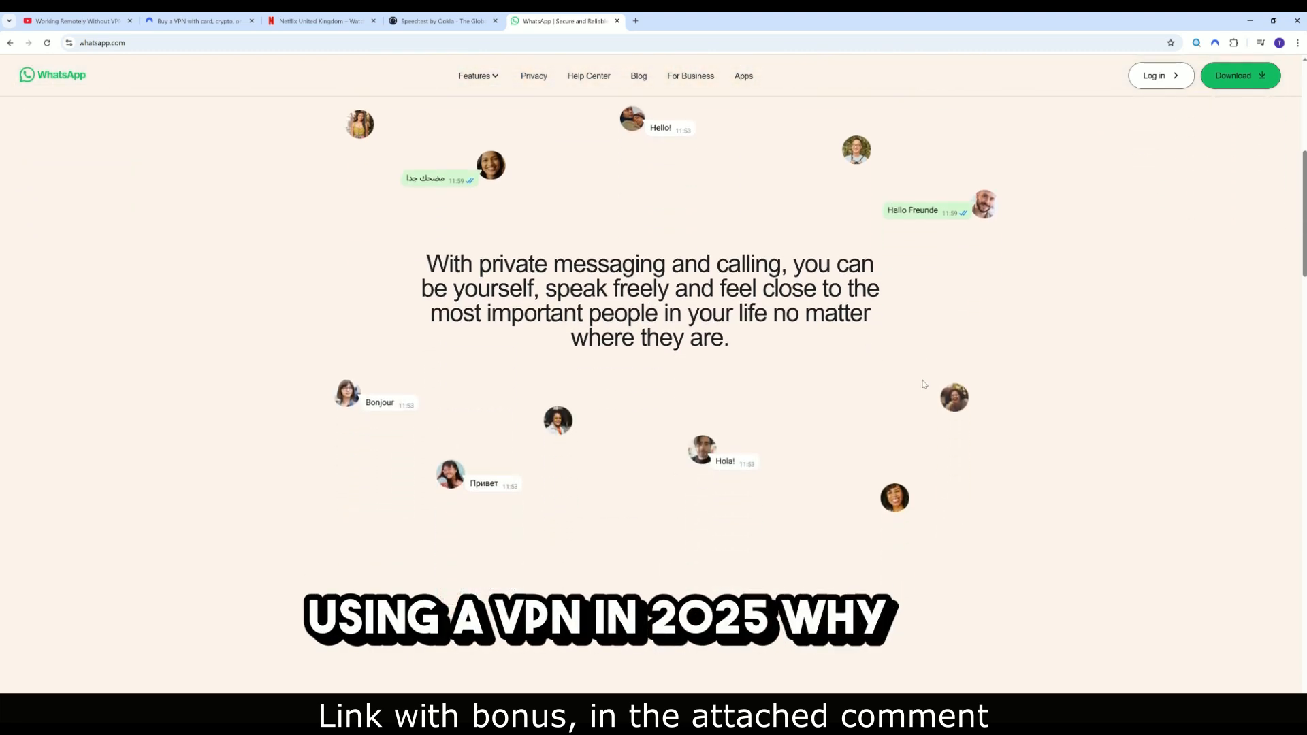
pyautogui.scroll(-3)
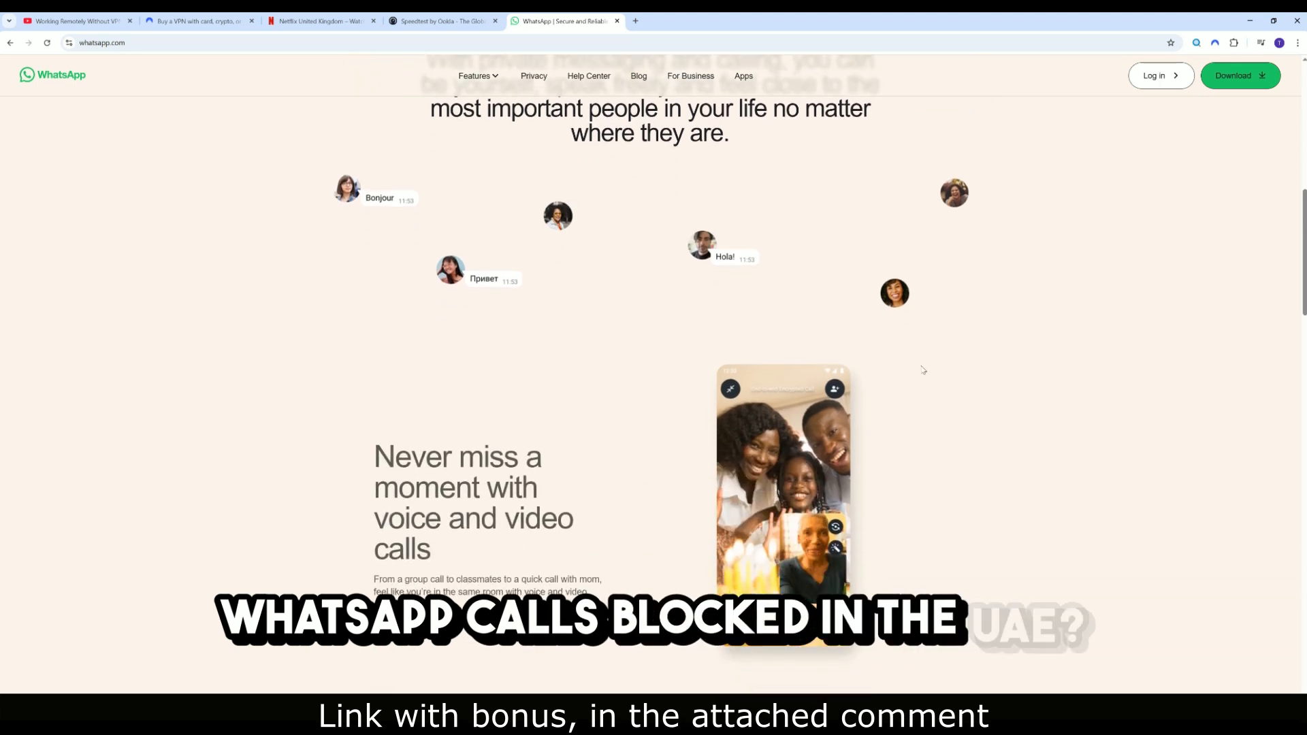
pyautogui.scroll(-3)
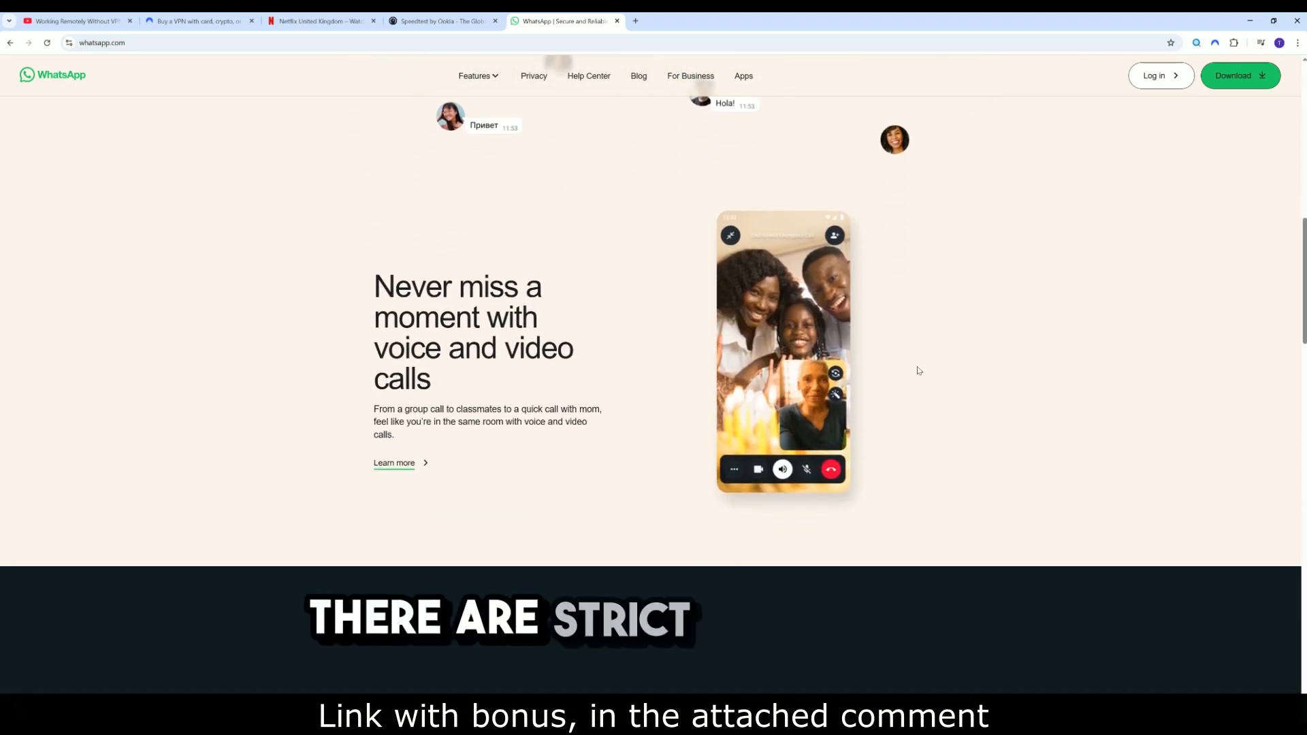
pyautogui.scroll(-3)
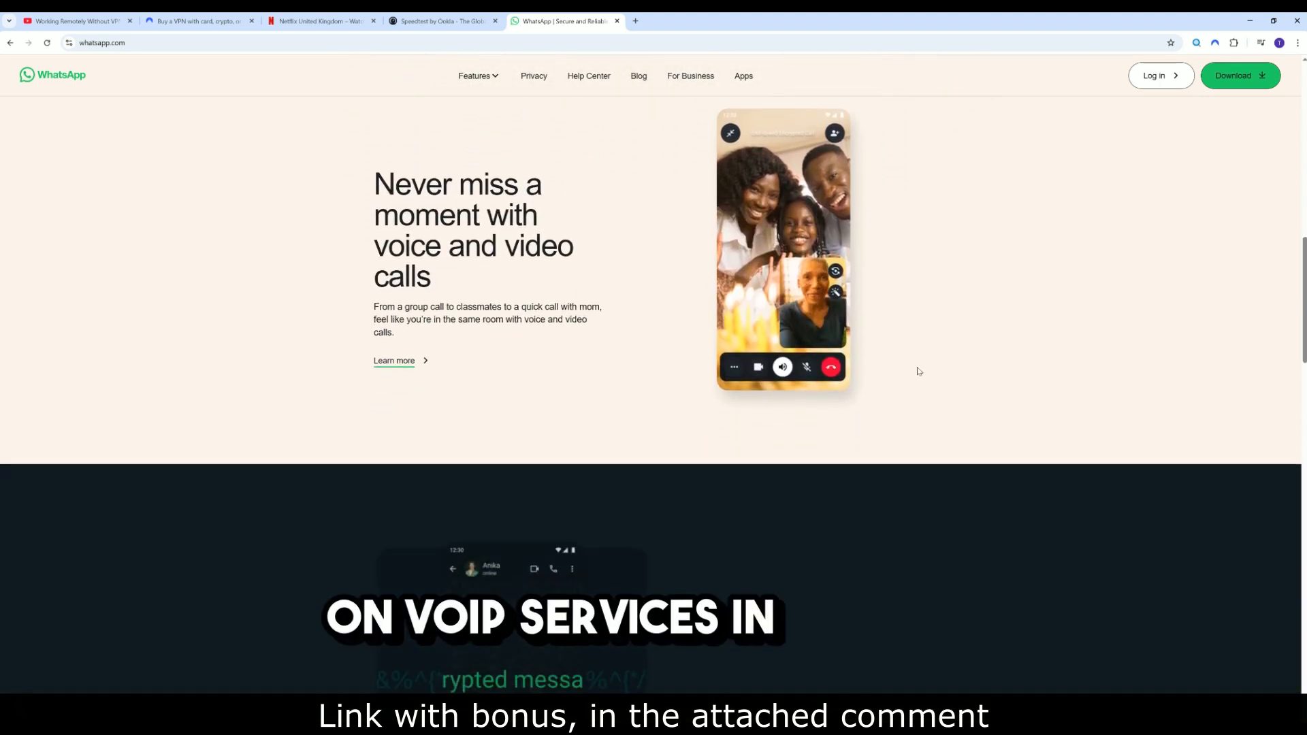
pyautogui.scroll(-3)
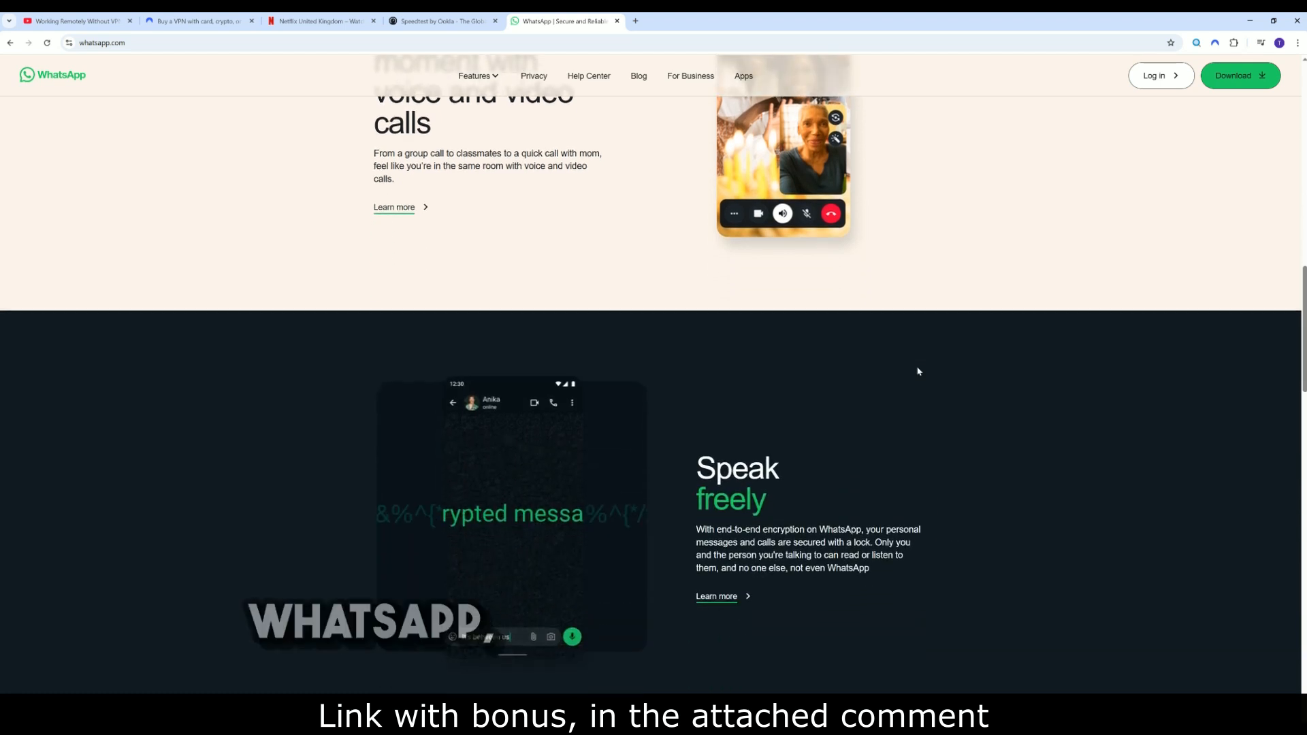
pyautogui.scroll(-3)
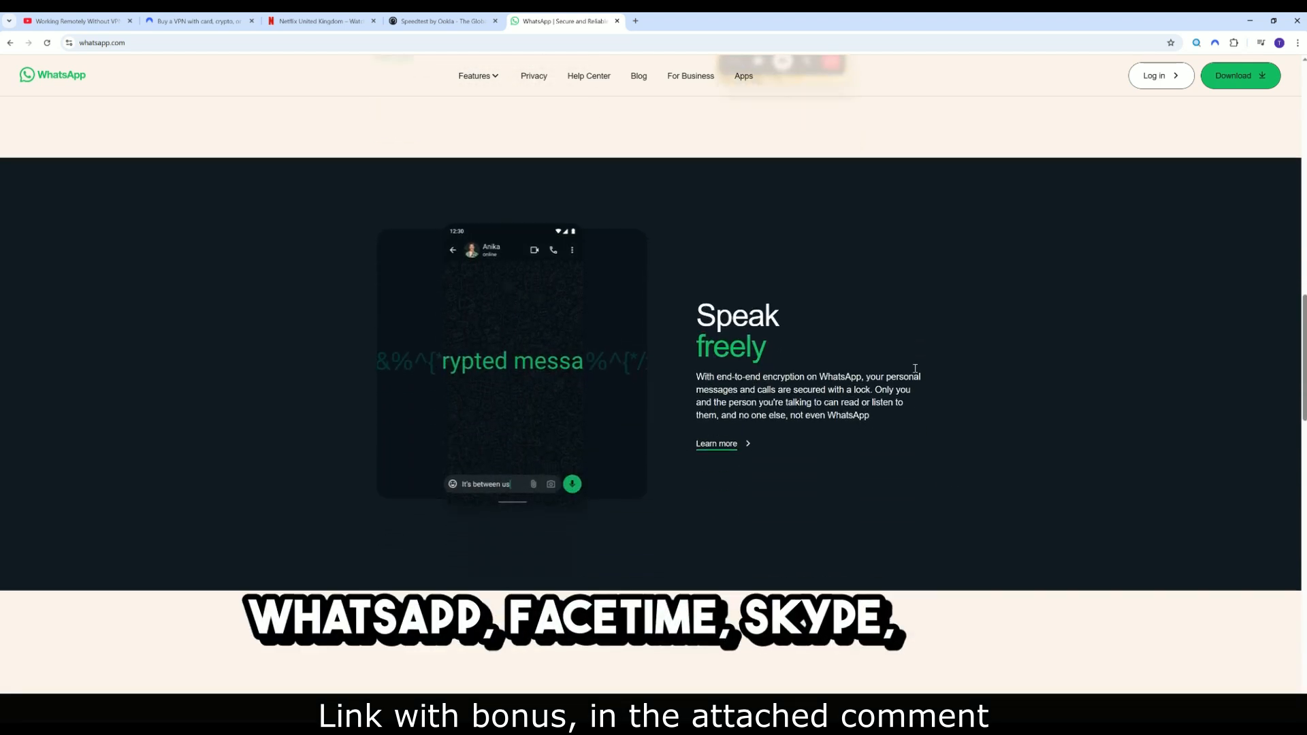
pyautogui.scroll(-3)
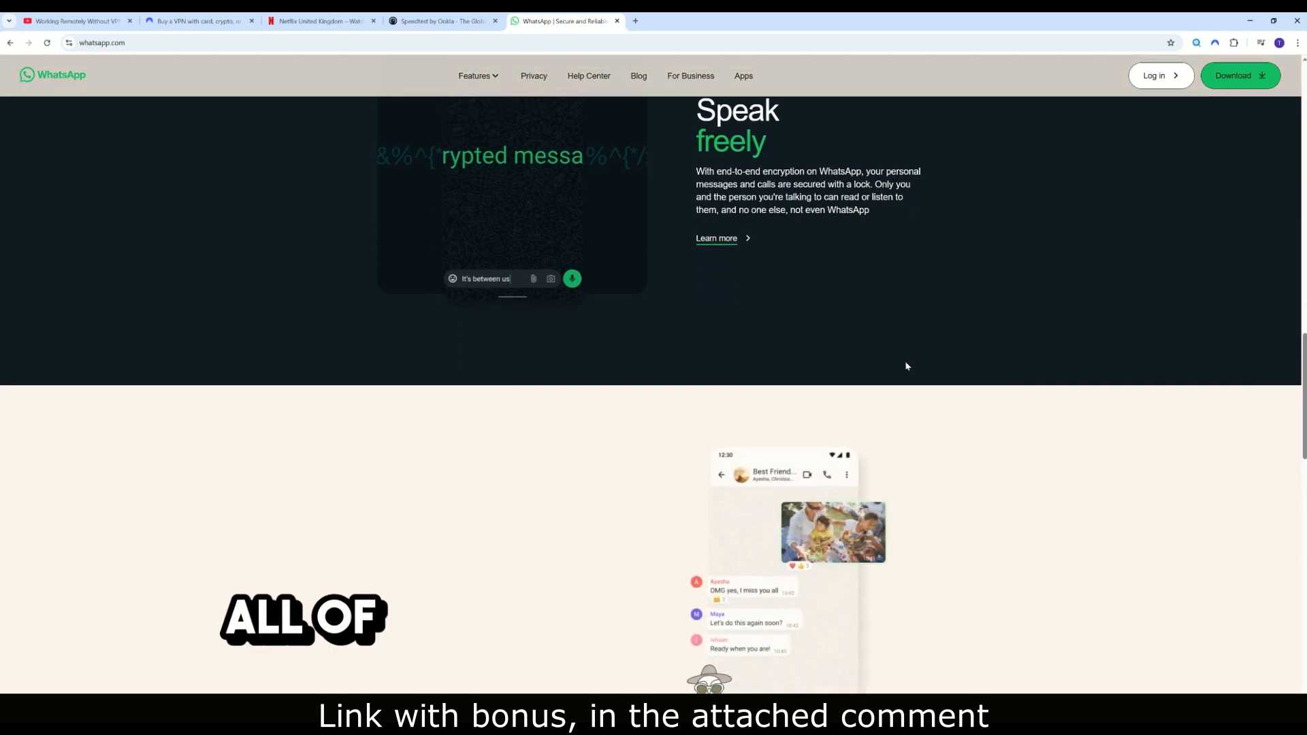
pyautogui.scroll(-3)
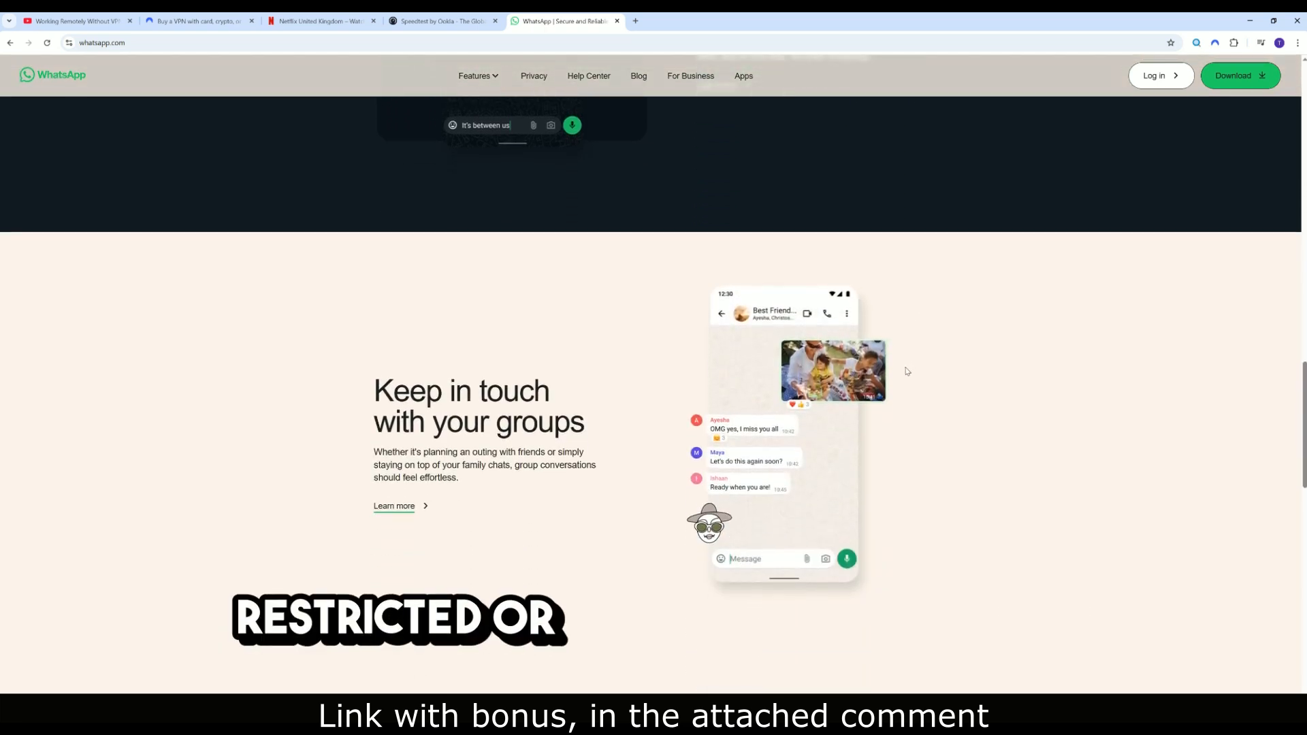
pyautogui.scroll(3)
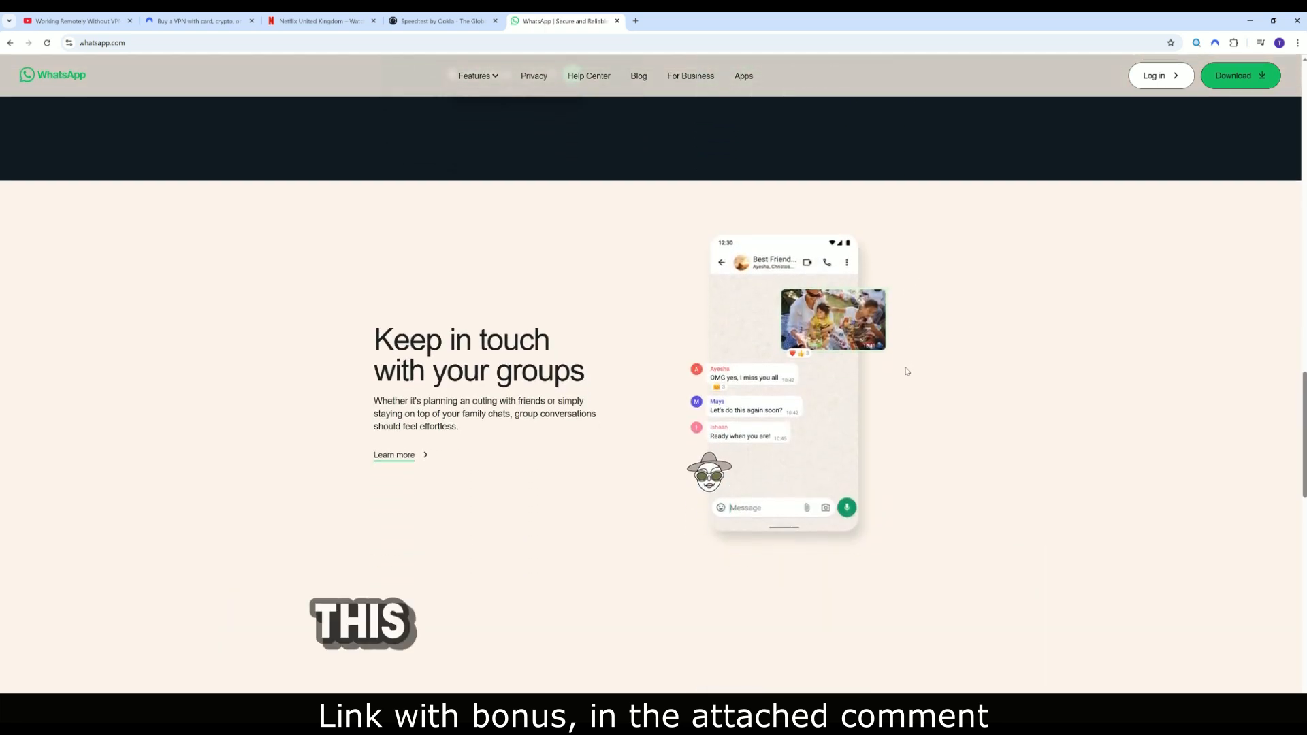
pyautogui.scroll(-3)
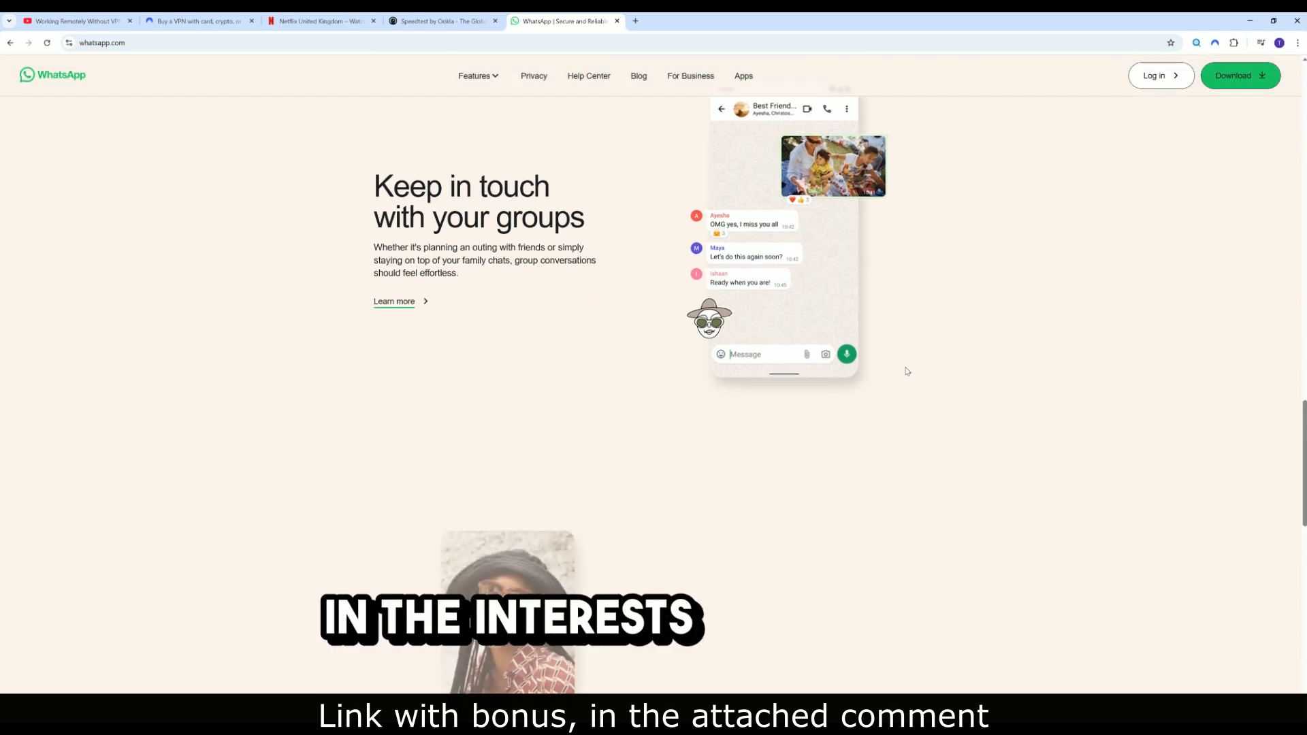
pyautogui.scroll(-3)
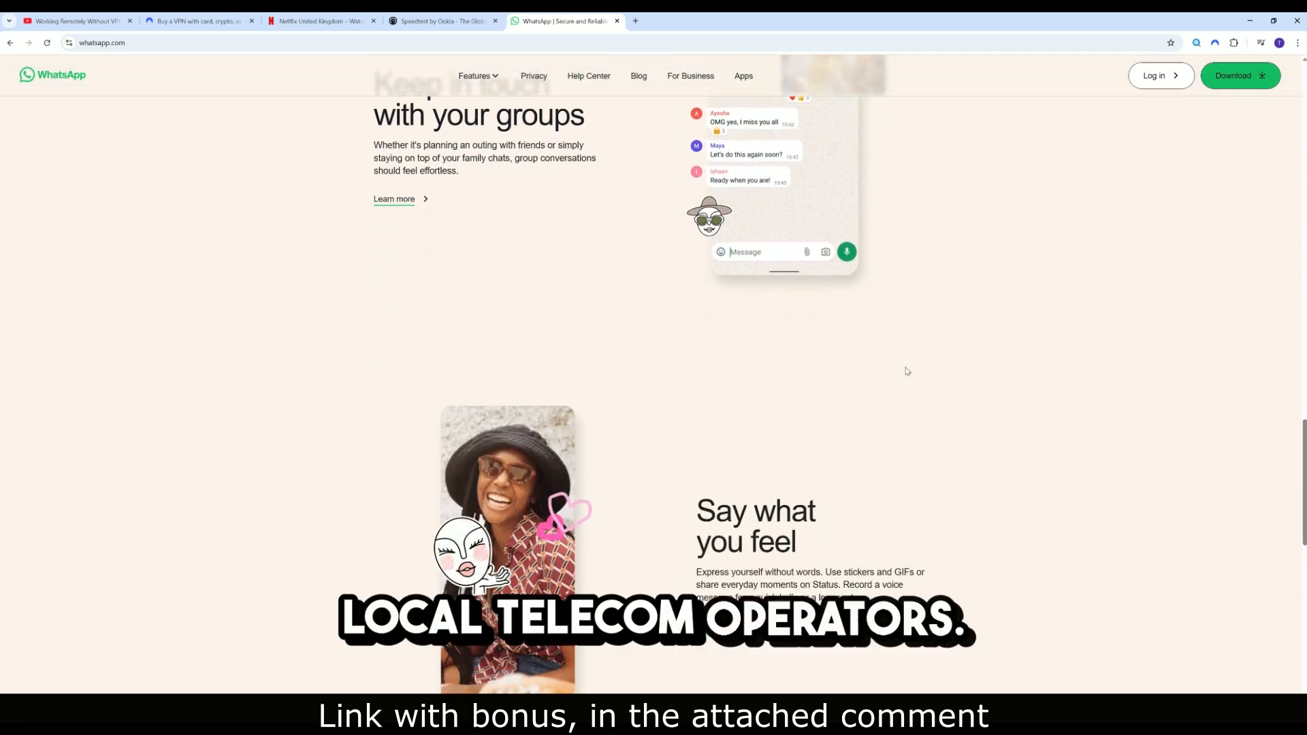
pyautogui.scroll(-3)
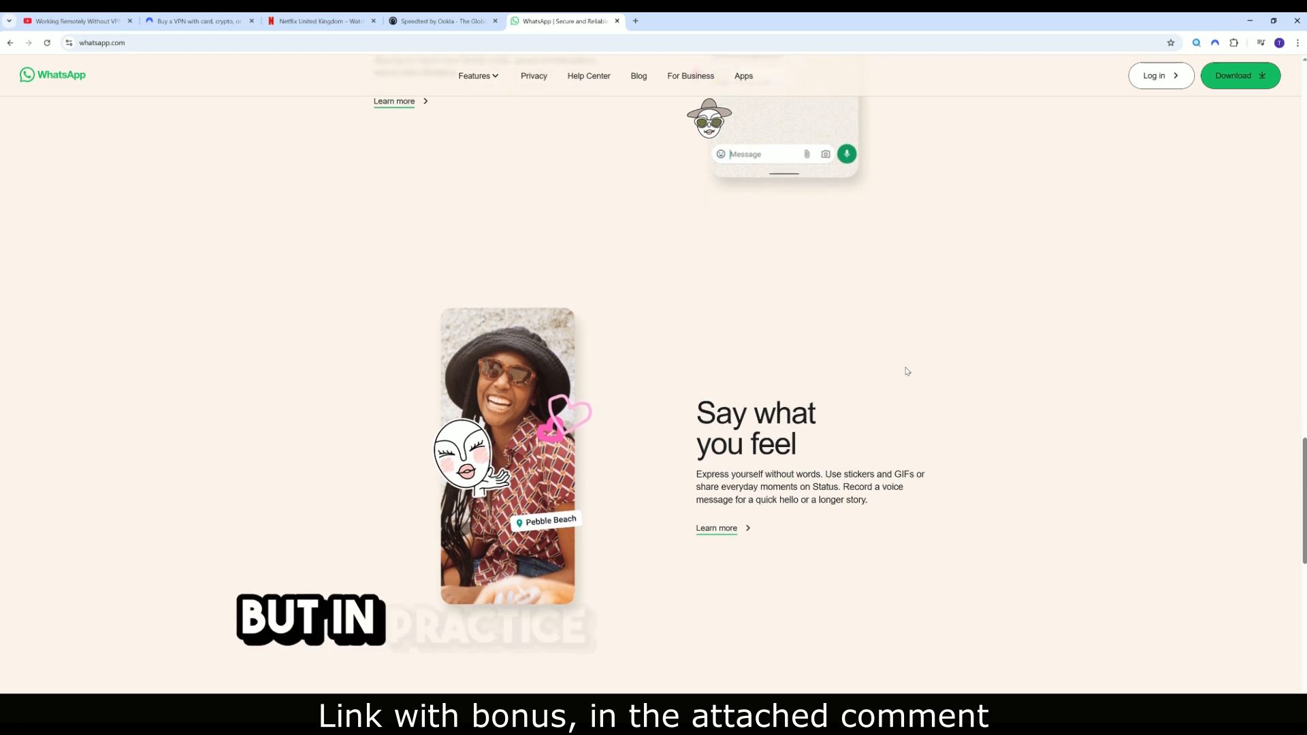
pyautogui.scroll(-3)
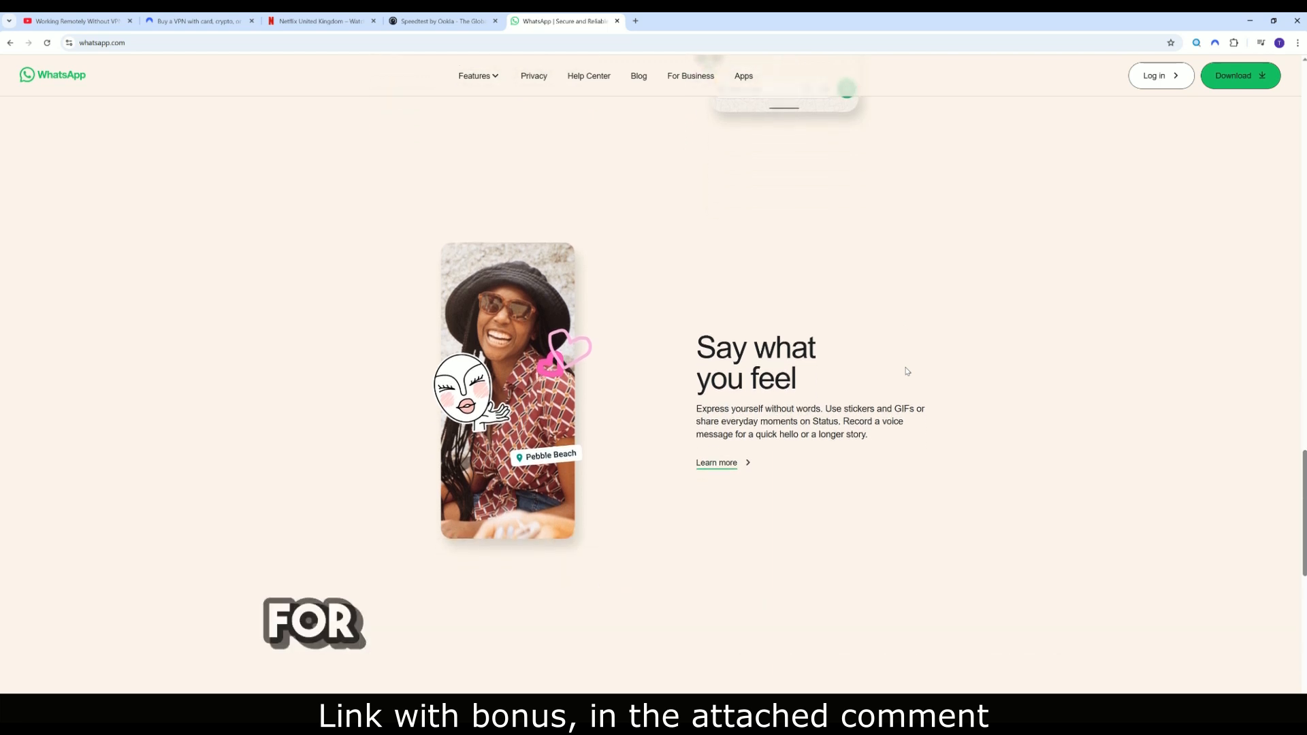
pyautogui.scroll(-3)
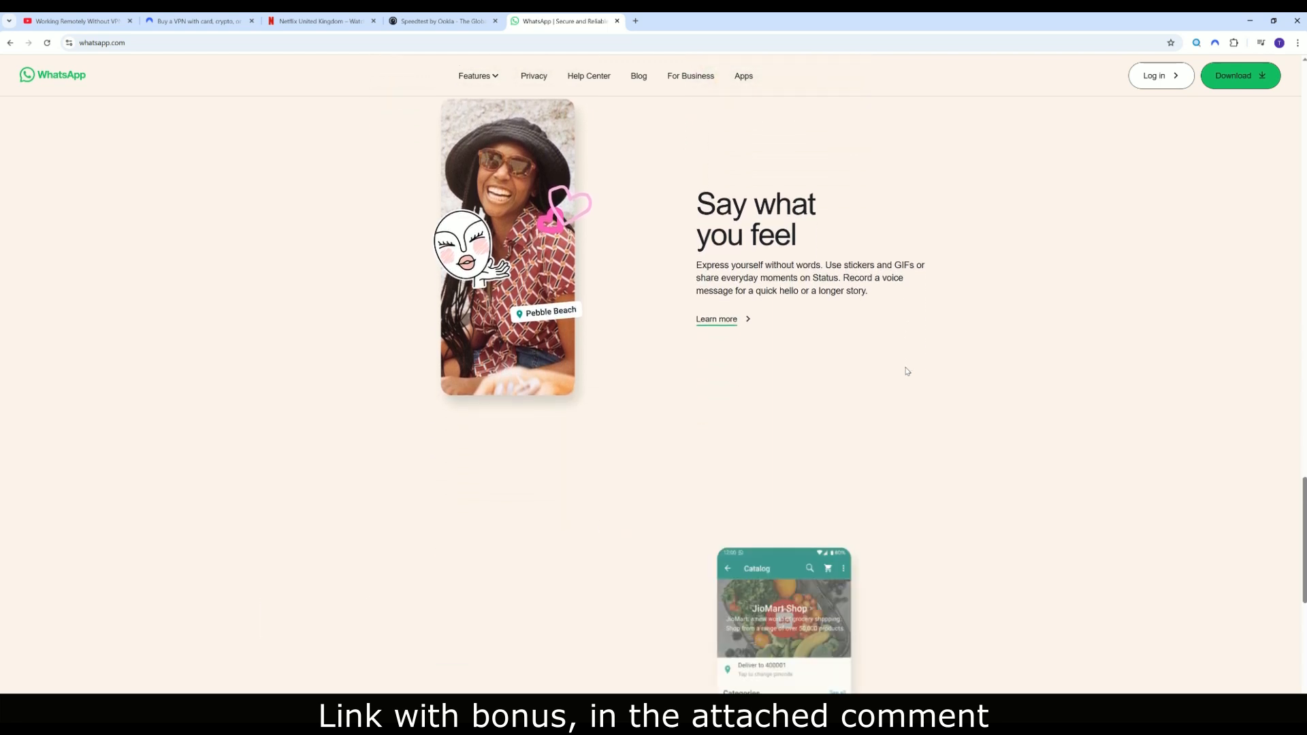
pyautogui.scroll(-3)
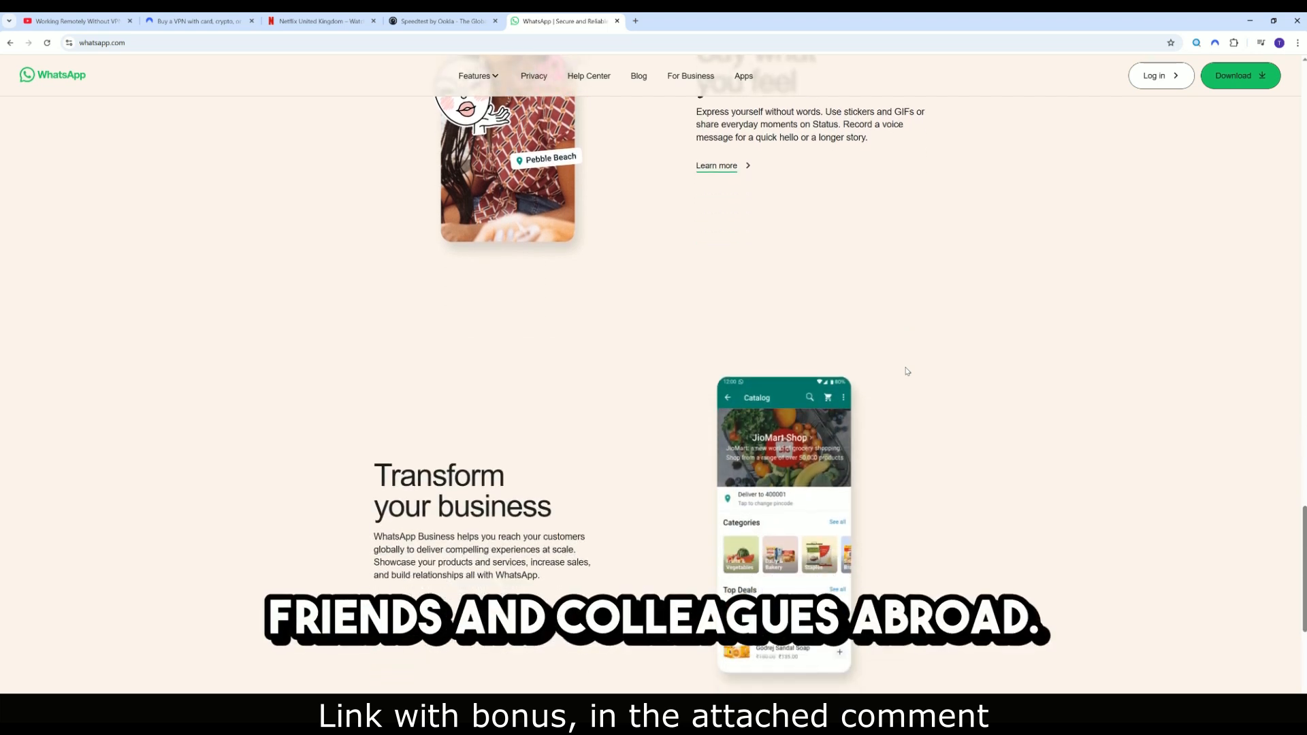
pyautogui.scroll(-3)
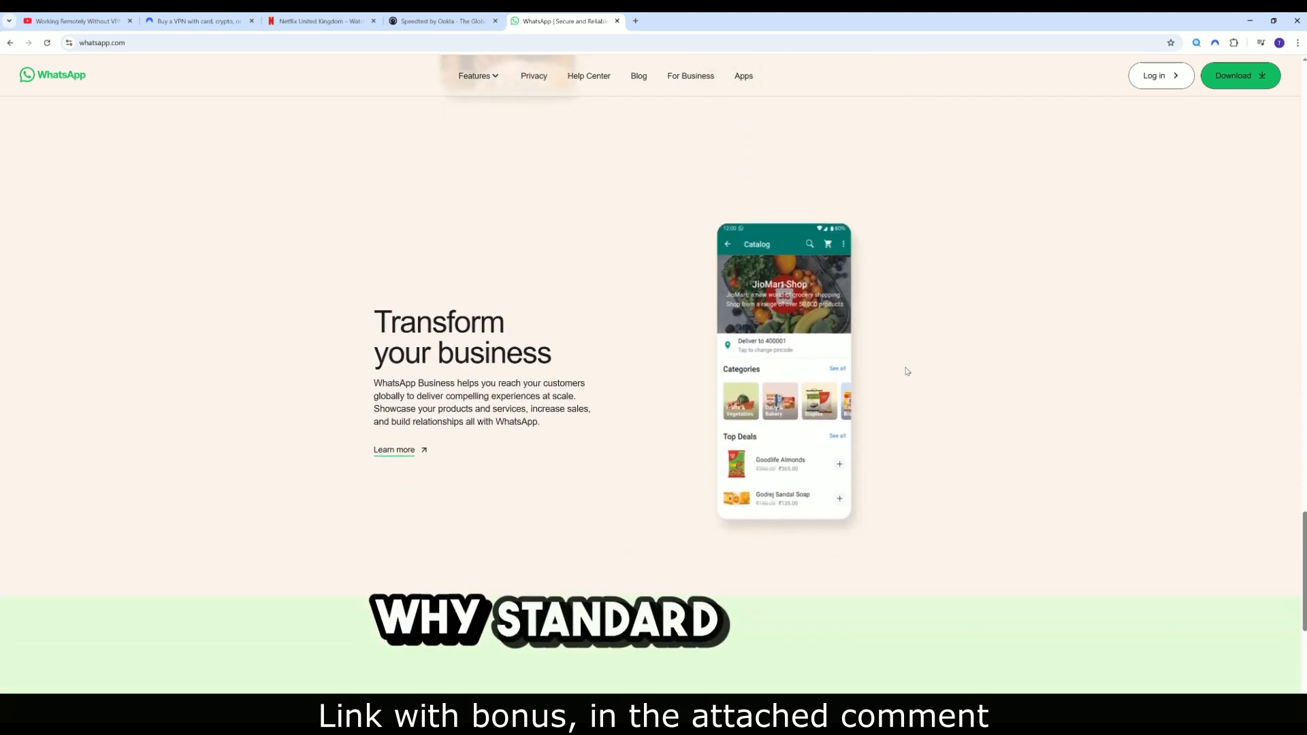
pyautogui.scroll(-3)
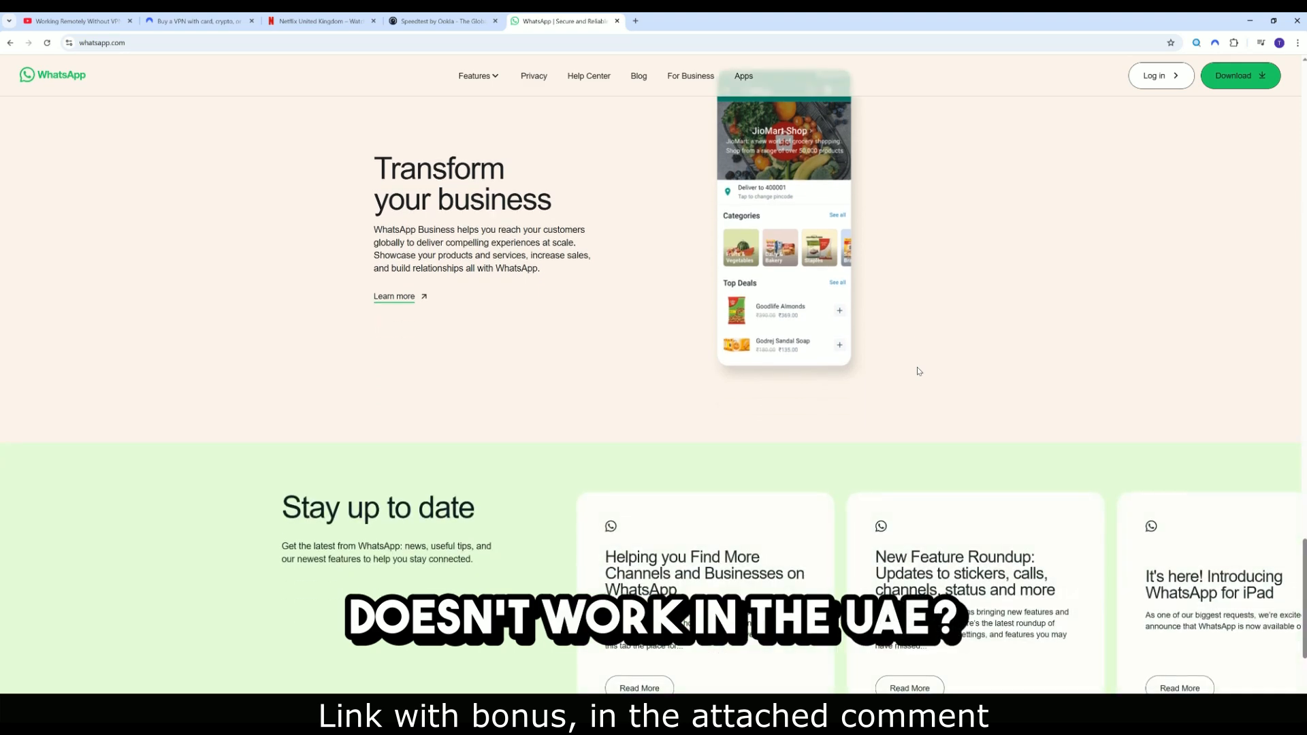
pyautogui.scroll(-3)
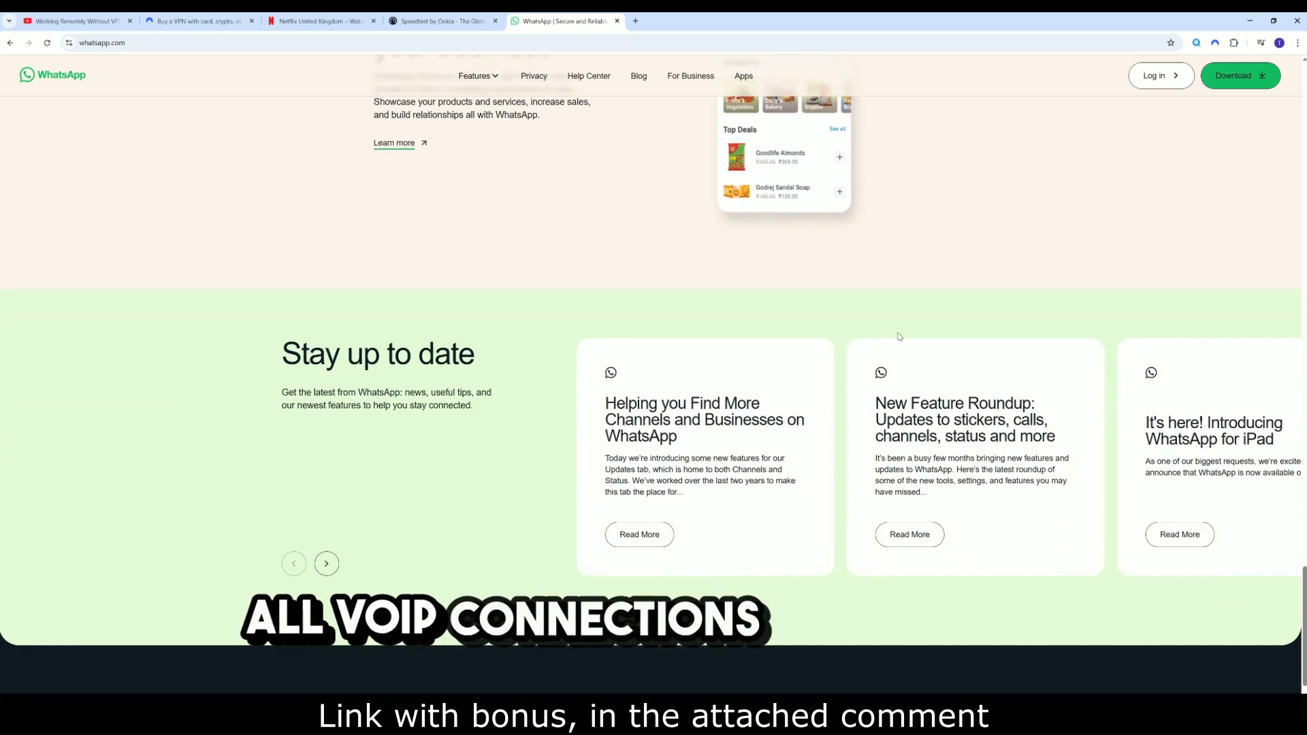
pyautogui.scroll(3)
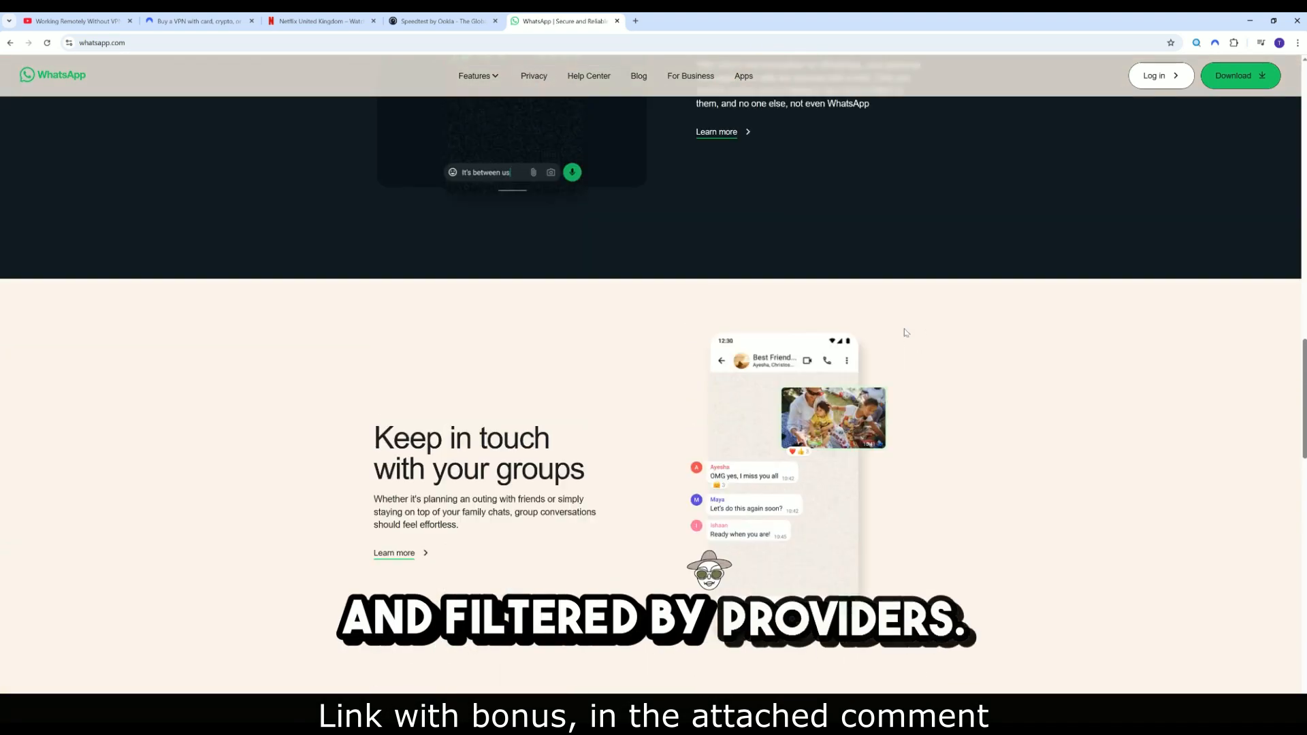
pyautogui.scroll(3)
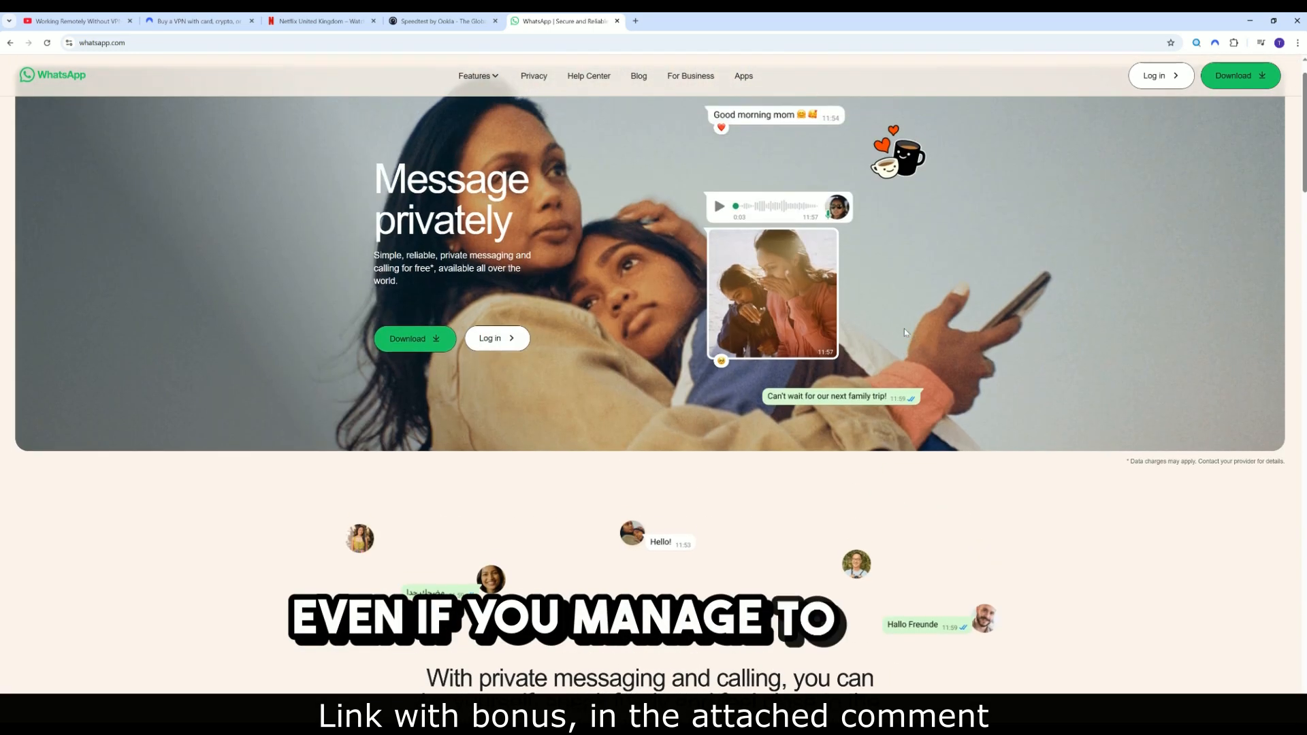
pyautogui.scroll(-3)
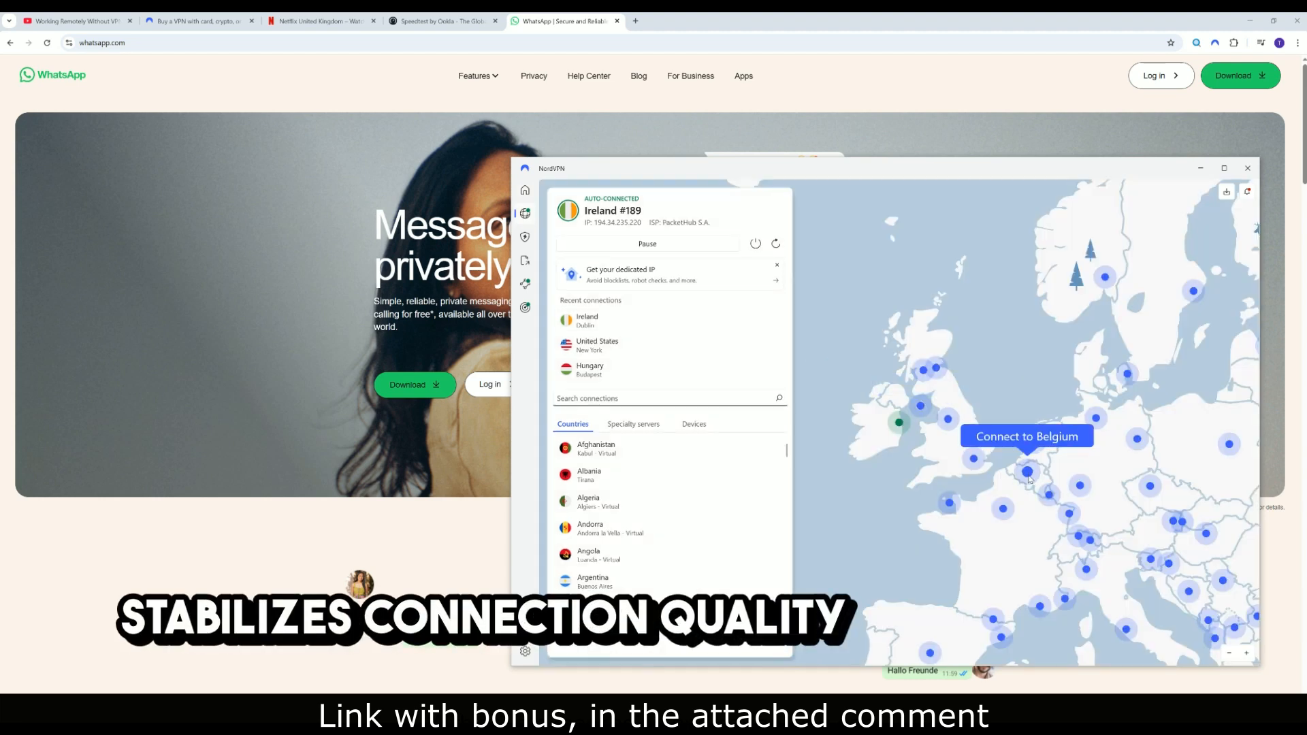
# - Connect to a Belgium server from the map, then show the nordvpn.com site behind the app
pyautogui.click(1026, 436)
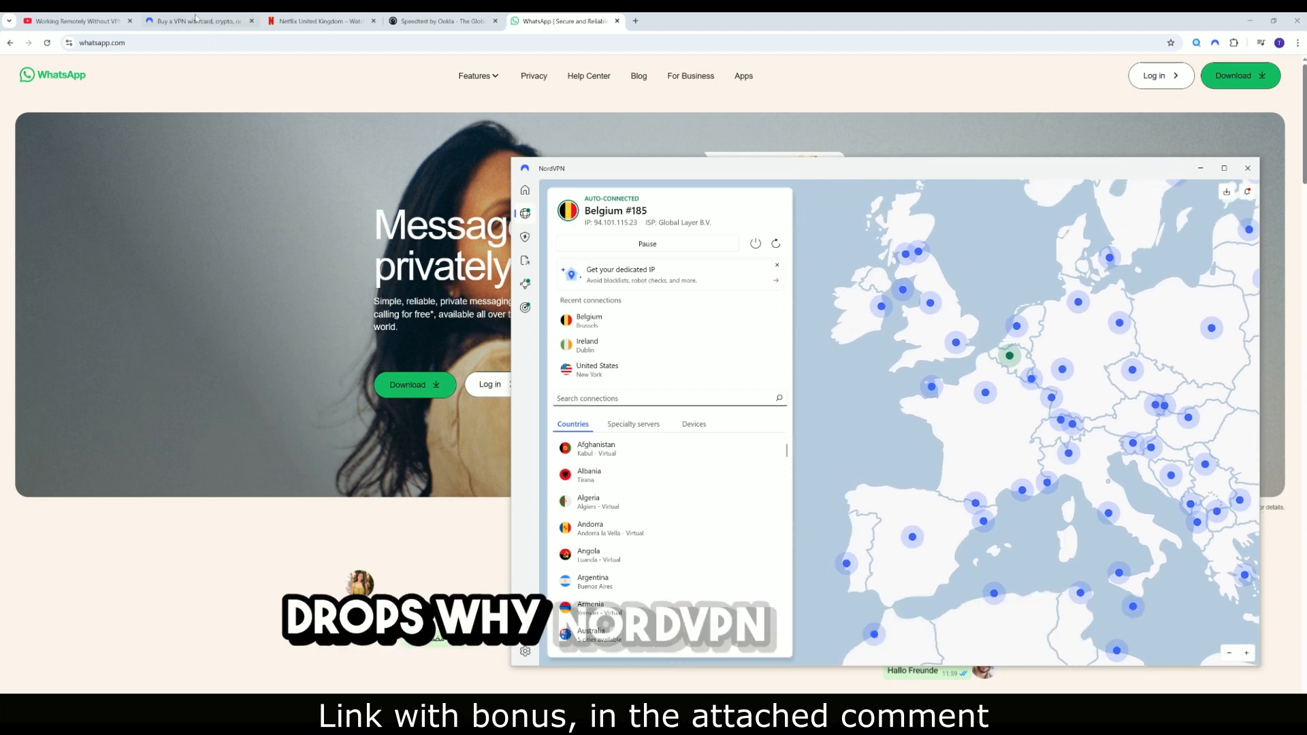
pyautogui.click(196, 21)
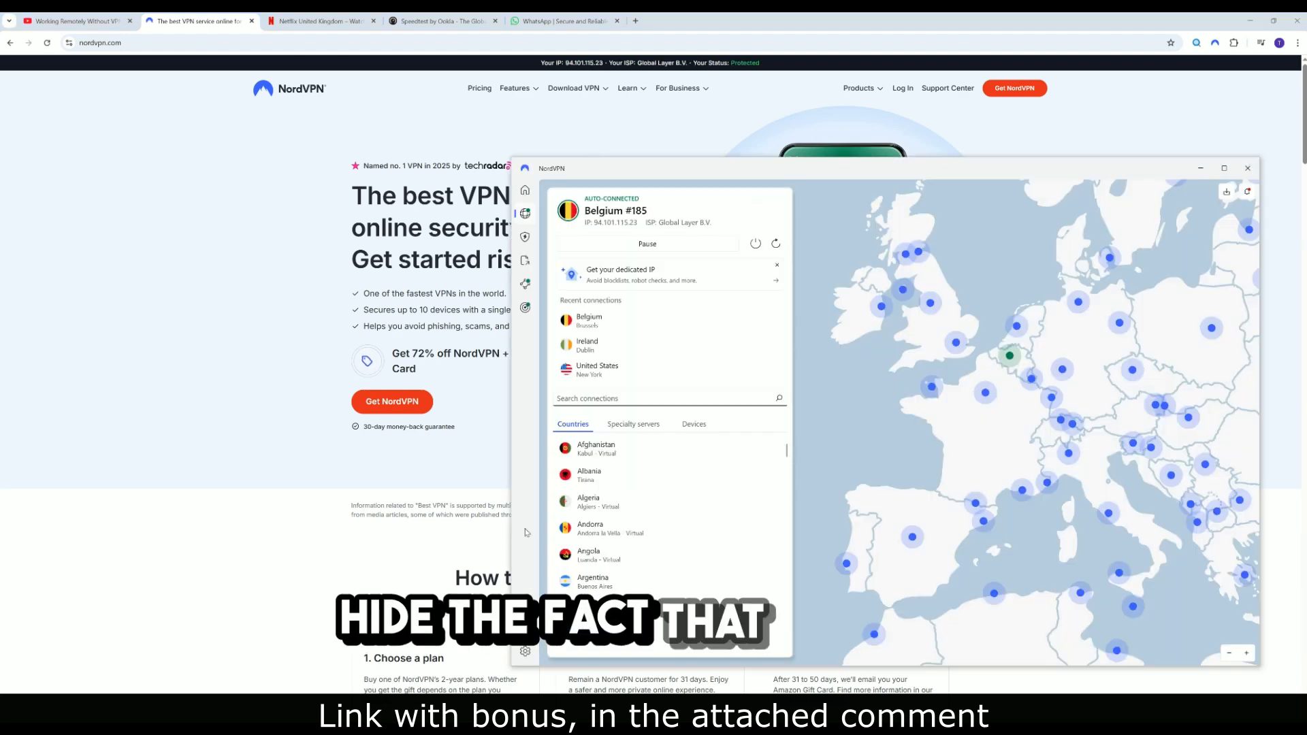
# - View the Specialty servers list, then the Connection settings with protocol, auto-connect and DNS options
pyautogui.click(633, 423)
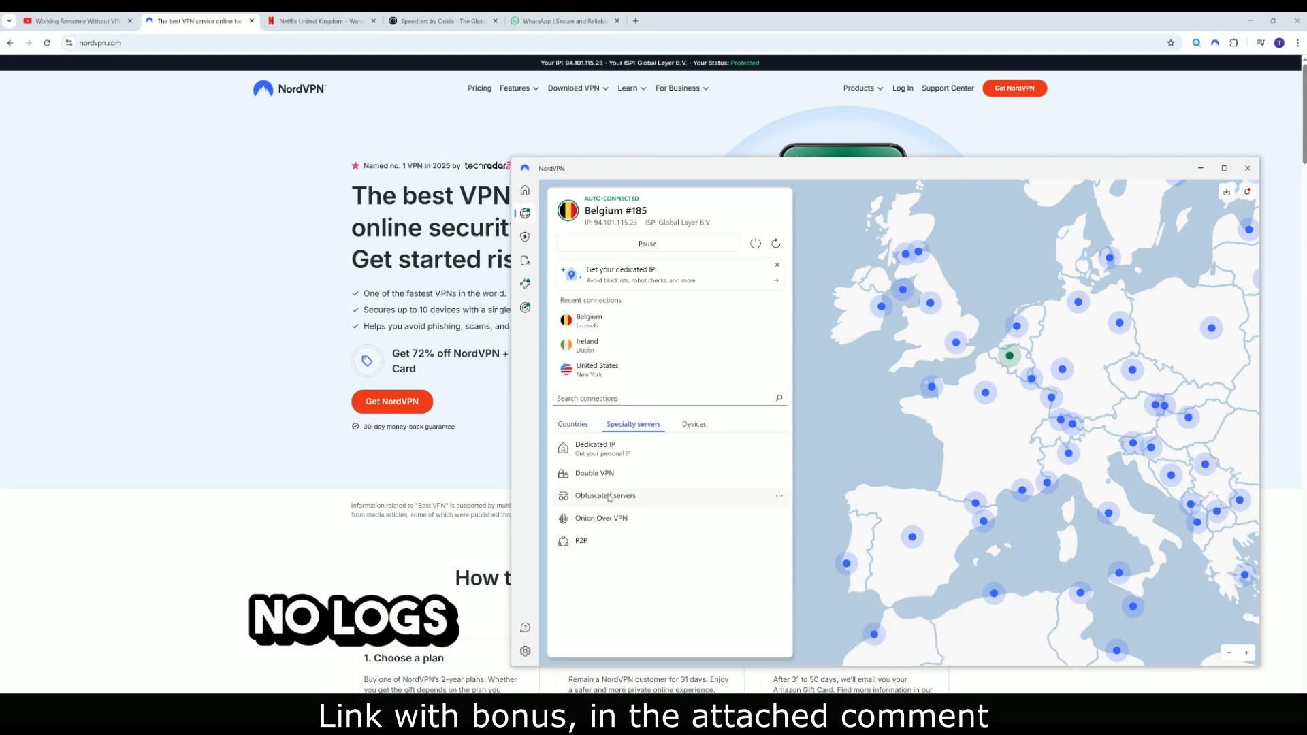
pyautogui.moveTo(644, 487)
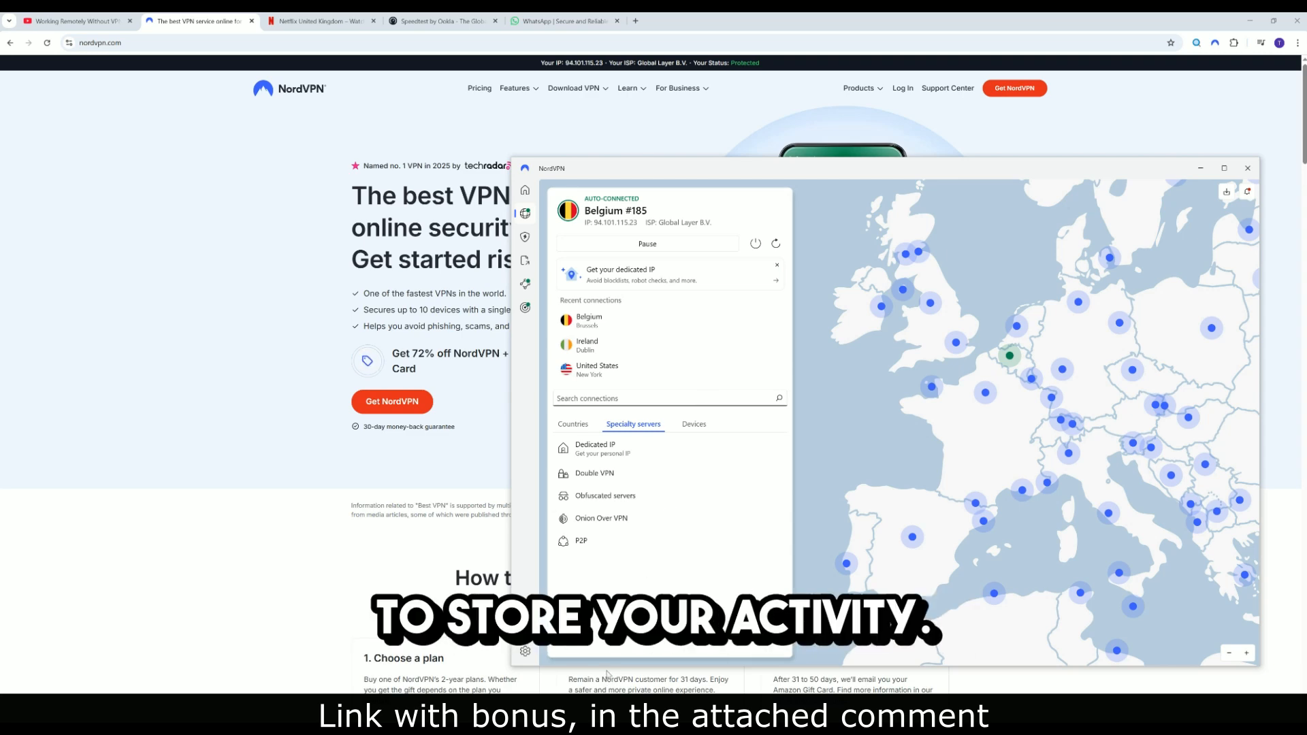
pyautogui.click(525, 651)
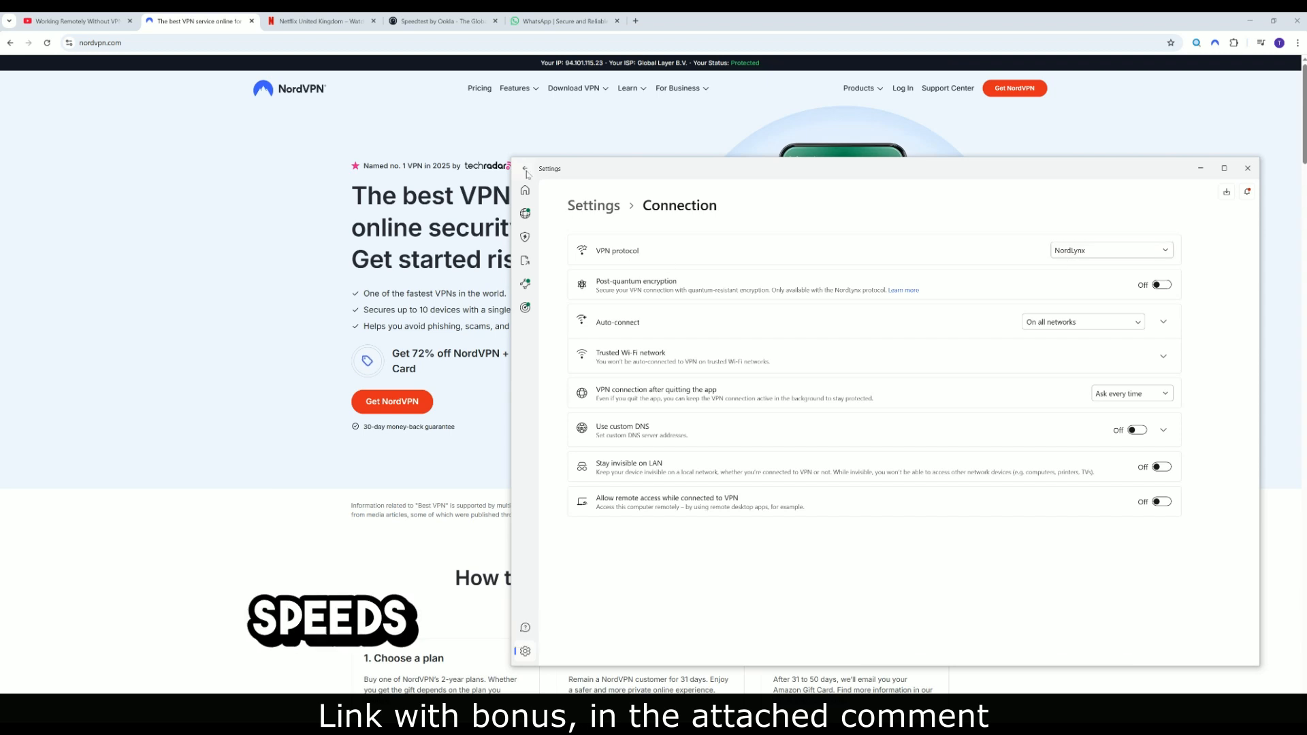
# - Review Threat Protection Pro and Kill Switch settings, then minimize the NordVPN window
pyautogui.click(526, 173)
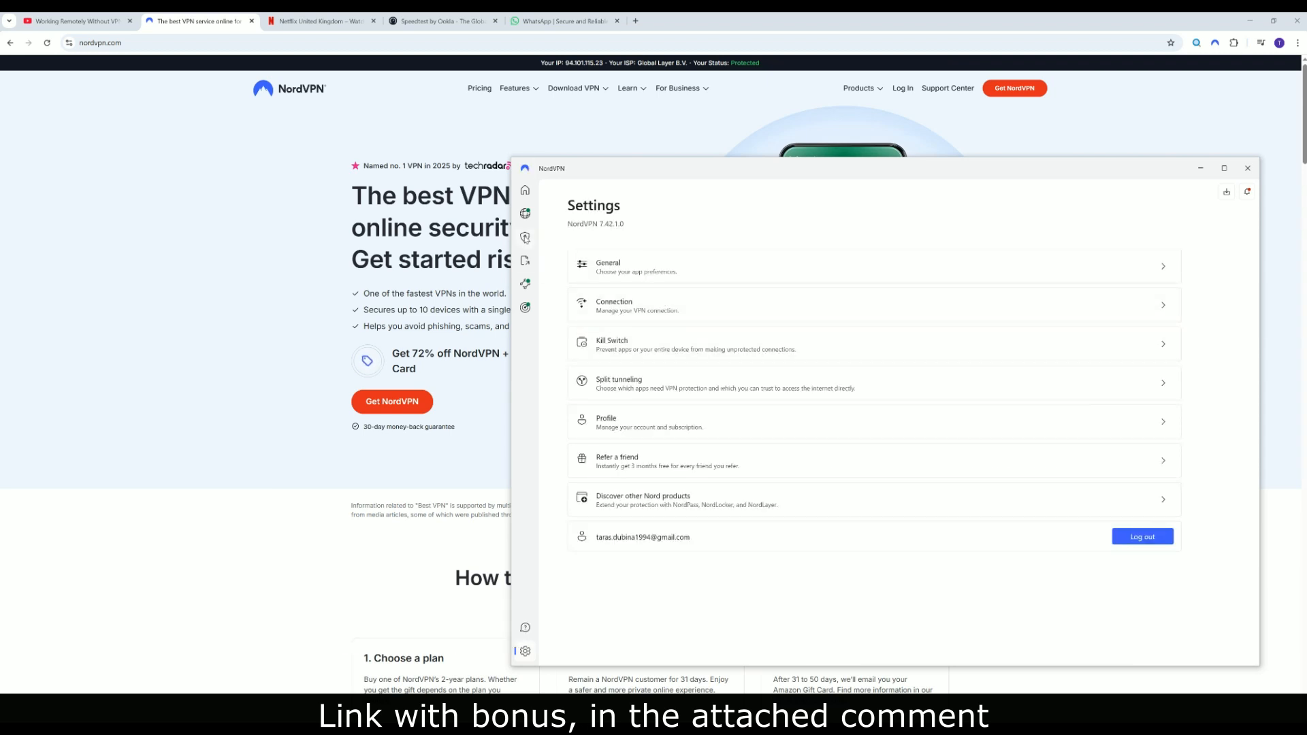
pyautogui.click(526, 237)
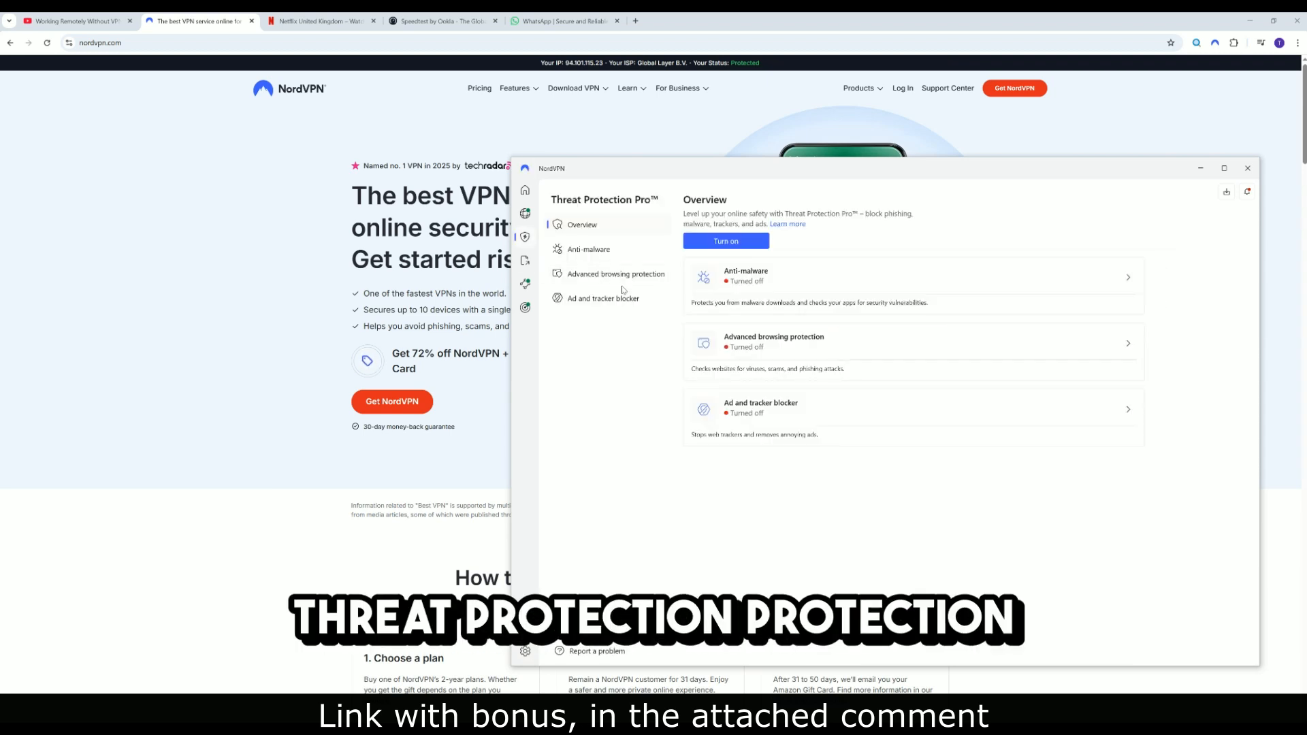
pyautogui.click(525, 651)
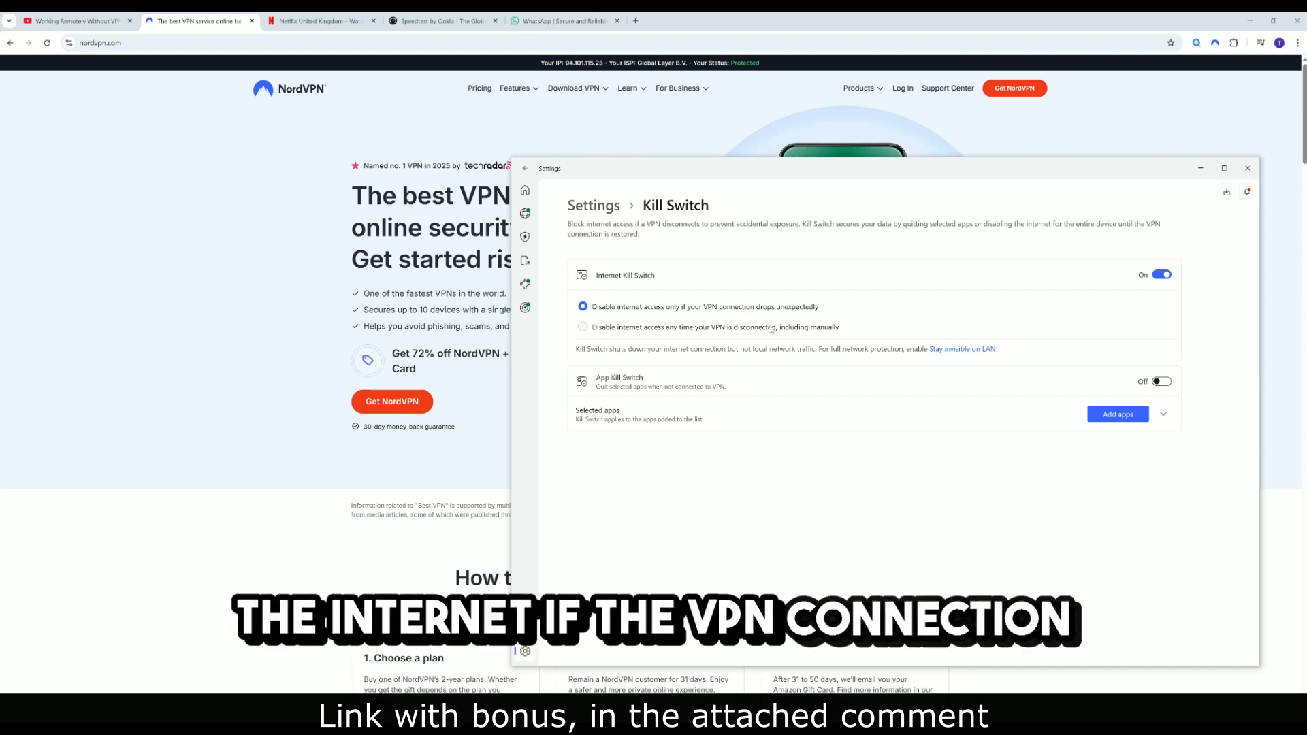
pyautogui.moveTo(813, 314)
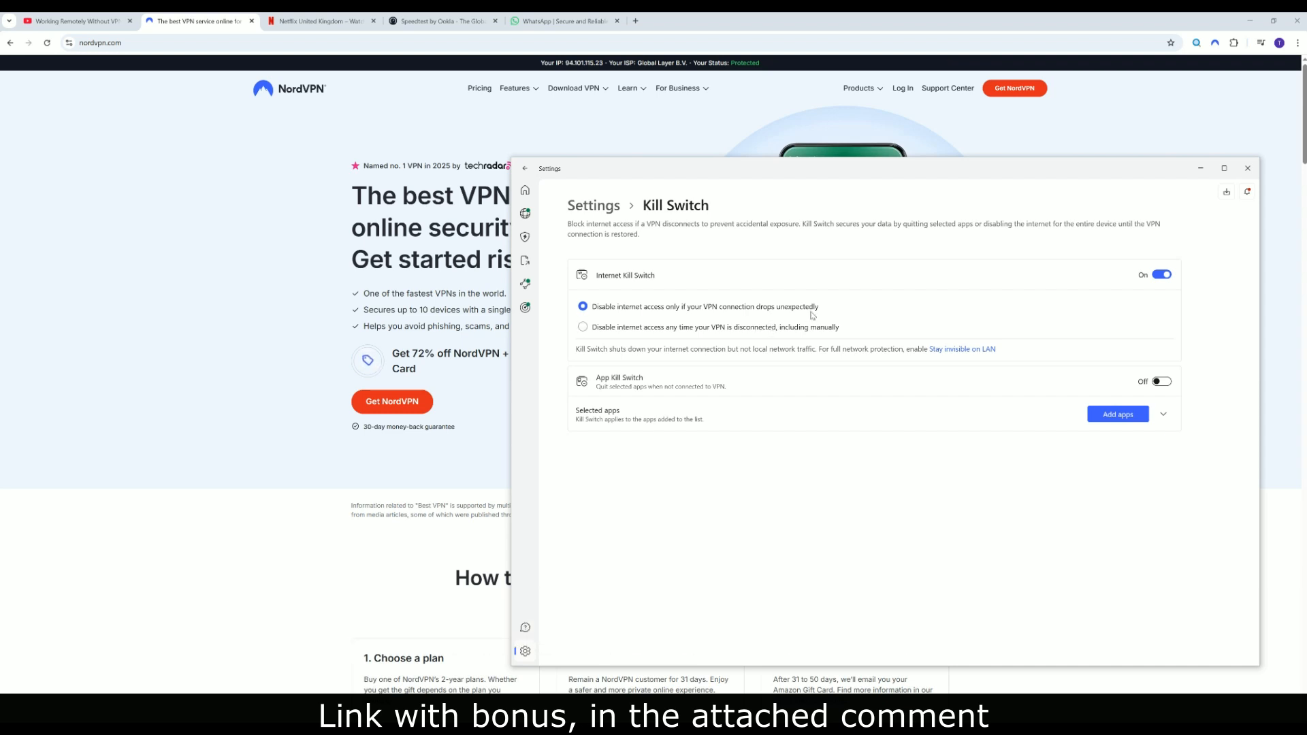
pyautogui.click(1247, 167)
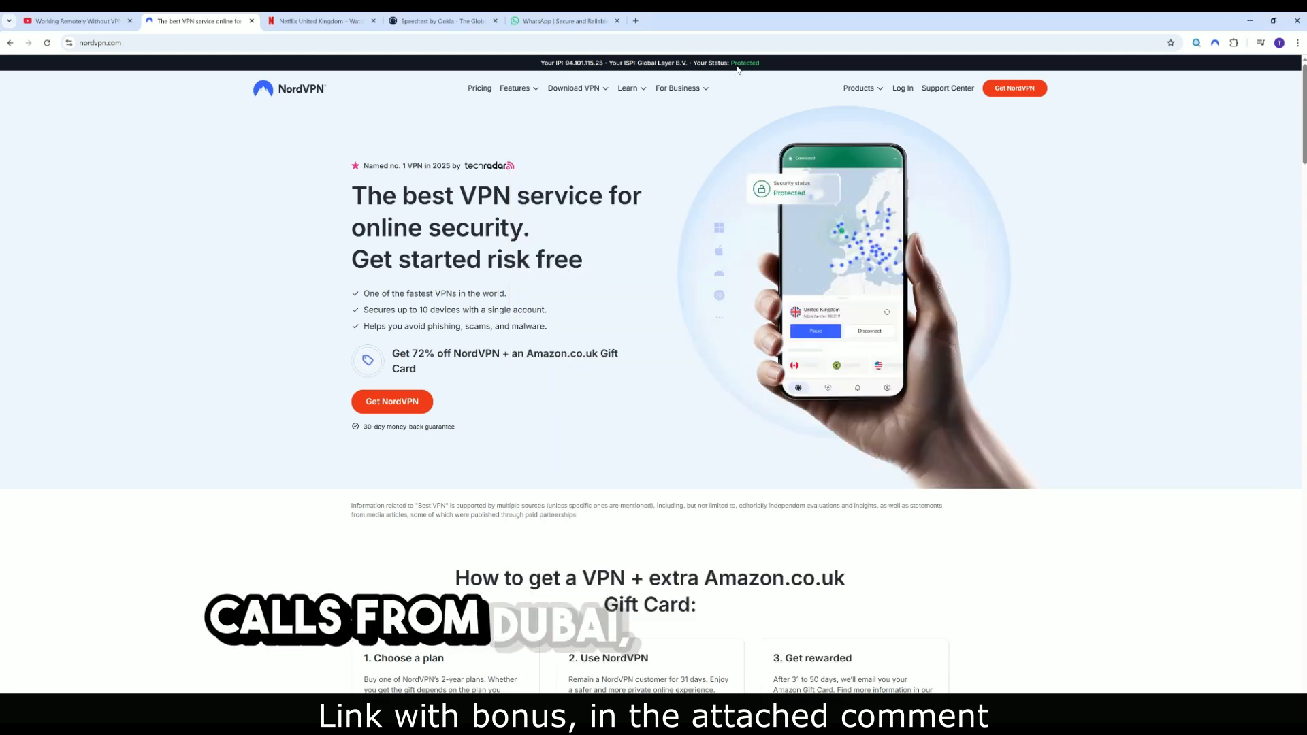
# - Switch to the WhatsApp home page and scroll it down briefly and back to the top
pyautogui.click(565, 21)
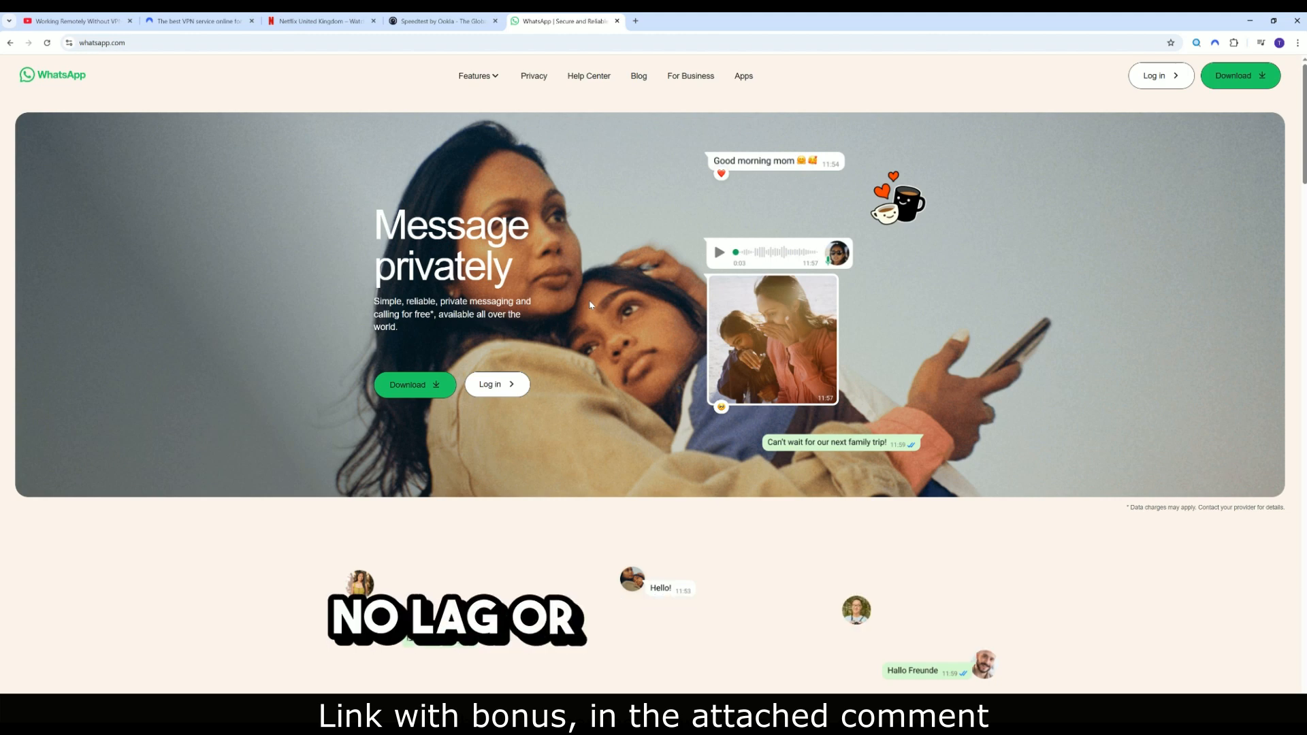
pyautogui.moveTo(621, 306)
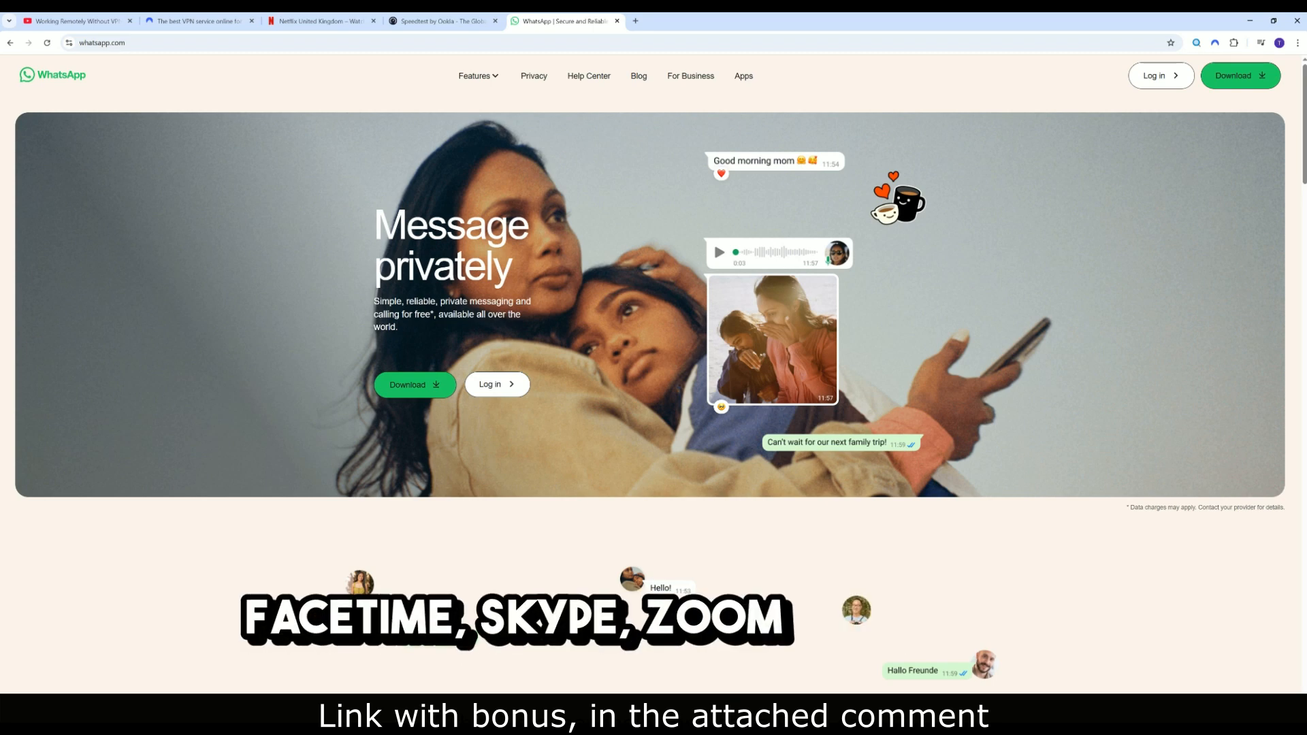
pyautogui.scroll(-3)
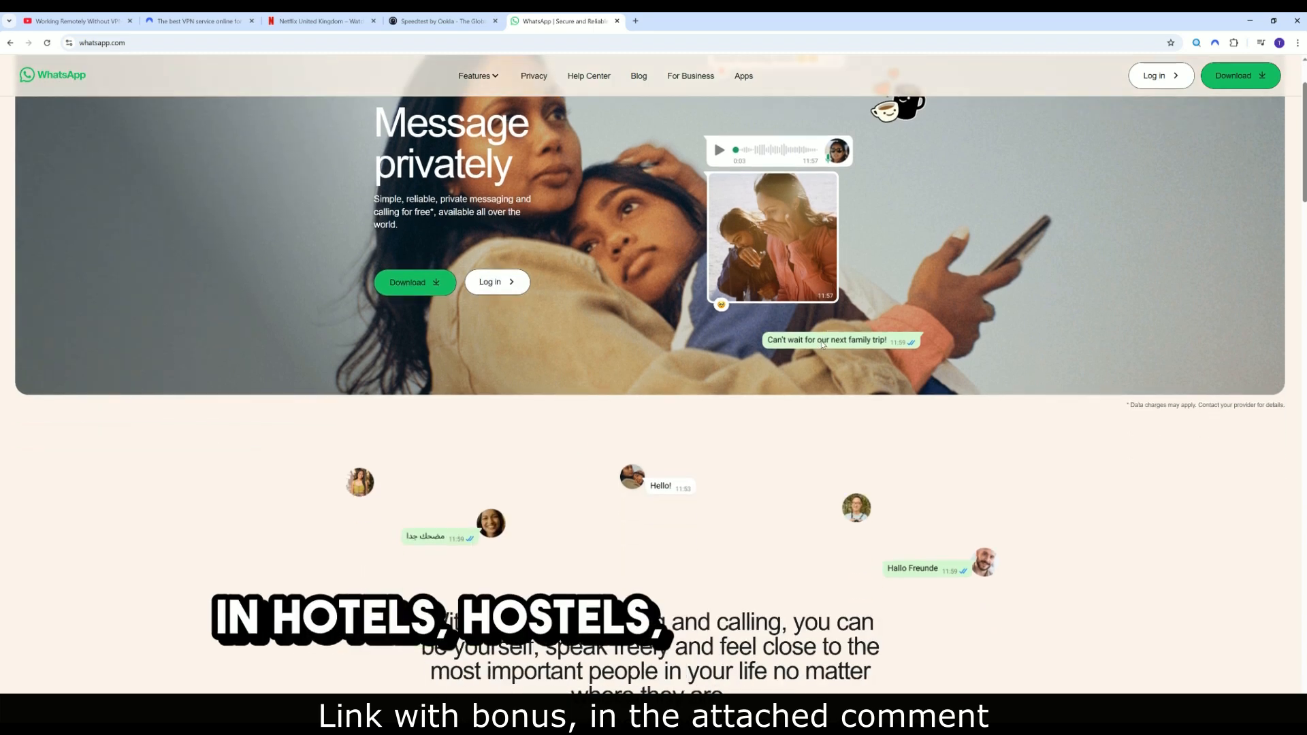
pyautogui.scroll(3)
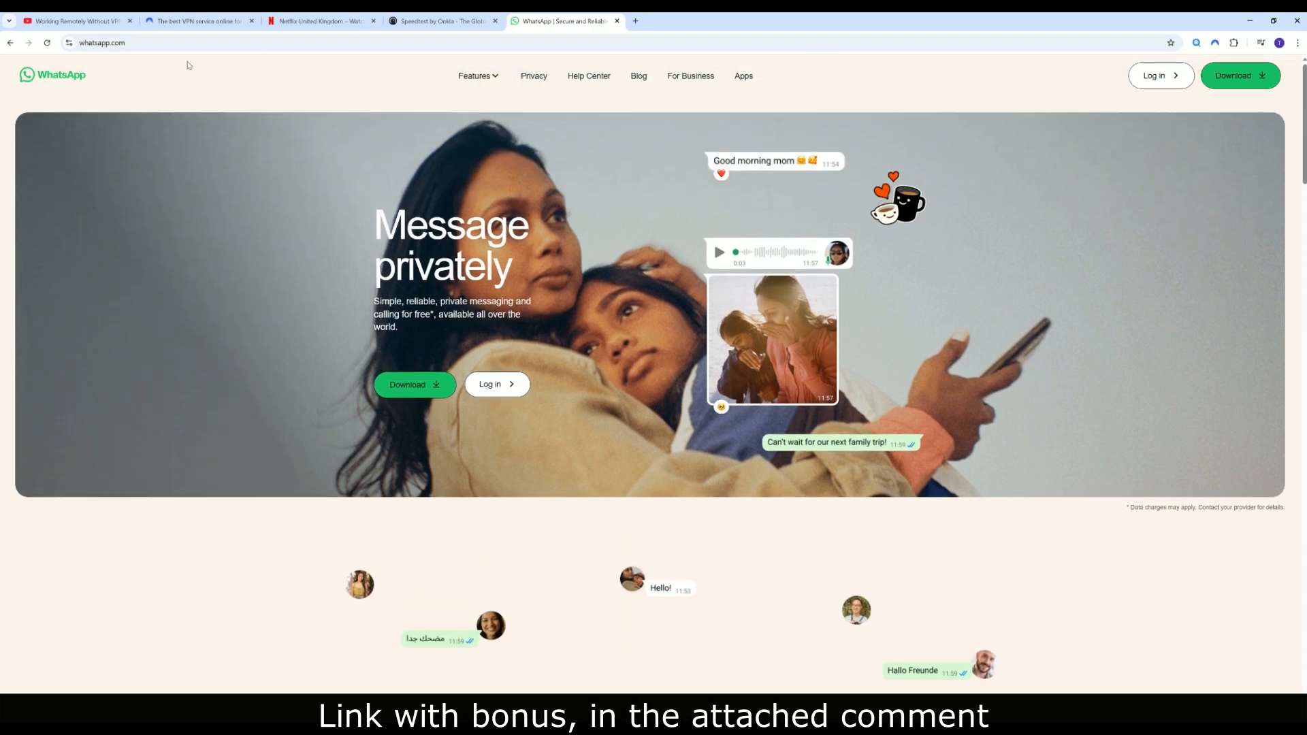
# - On the NordVPN site, reach the Pricing page listing Basic, Plus, Complete and Prime 2-year plans
pyautogui.click(199, 20)
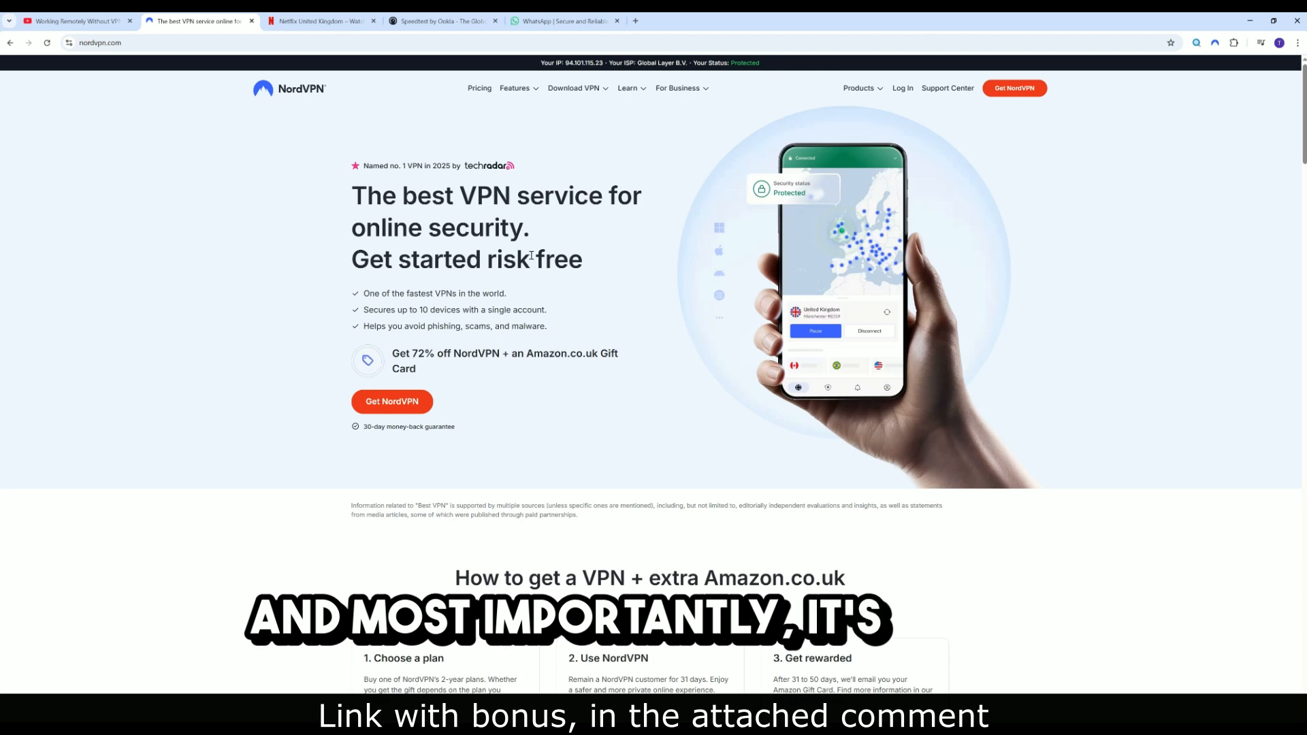
pyautogui.click(573, 87)
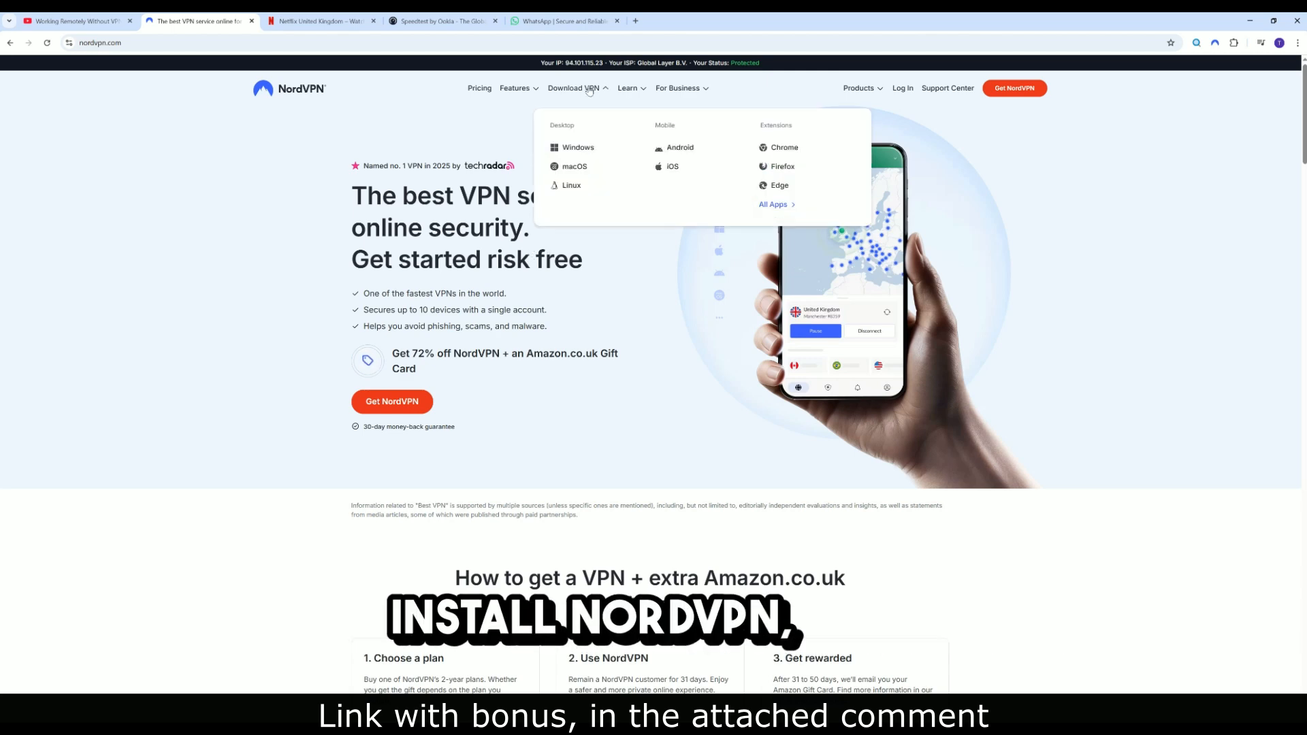
pyautogui.click(577, 147)
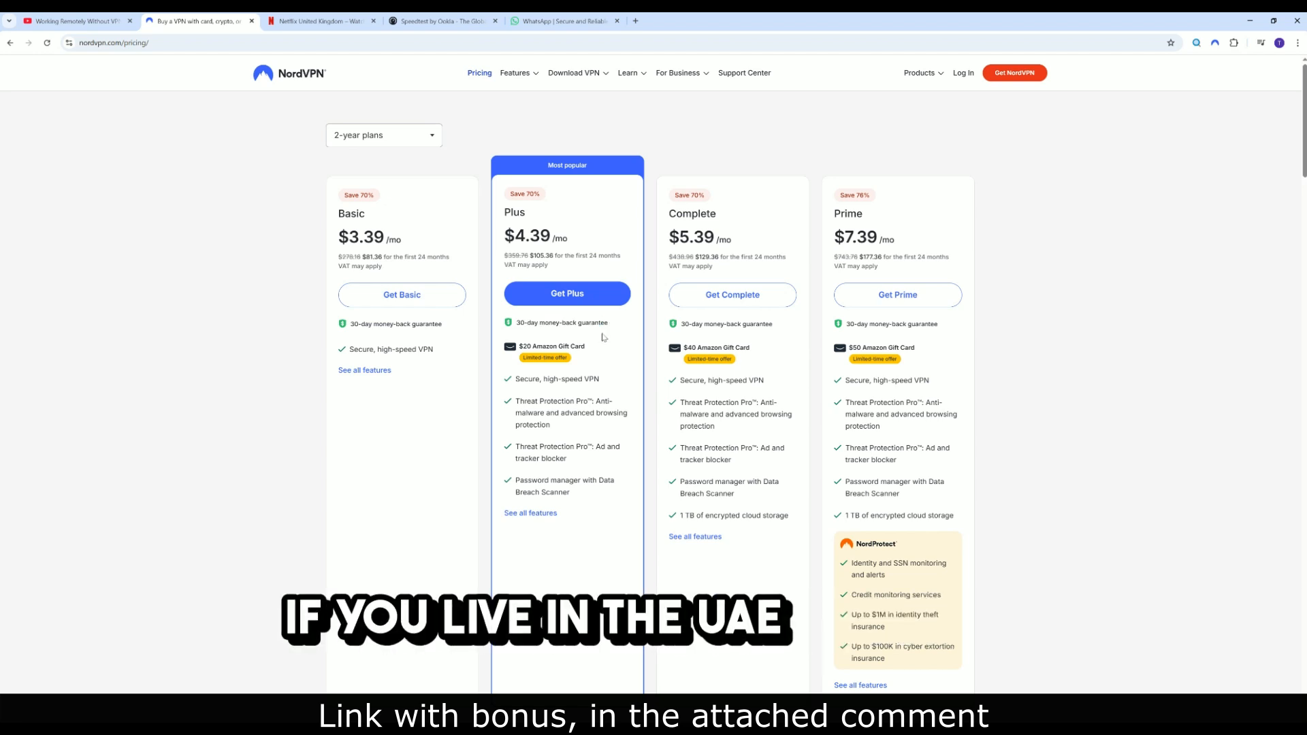
# - Pass through the WhatsApp and NordVPN tabs to the YouTube video with the pinned NordVPN deal comment
pyautogui.click(566, 20)
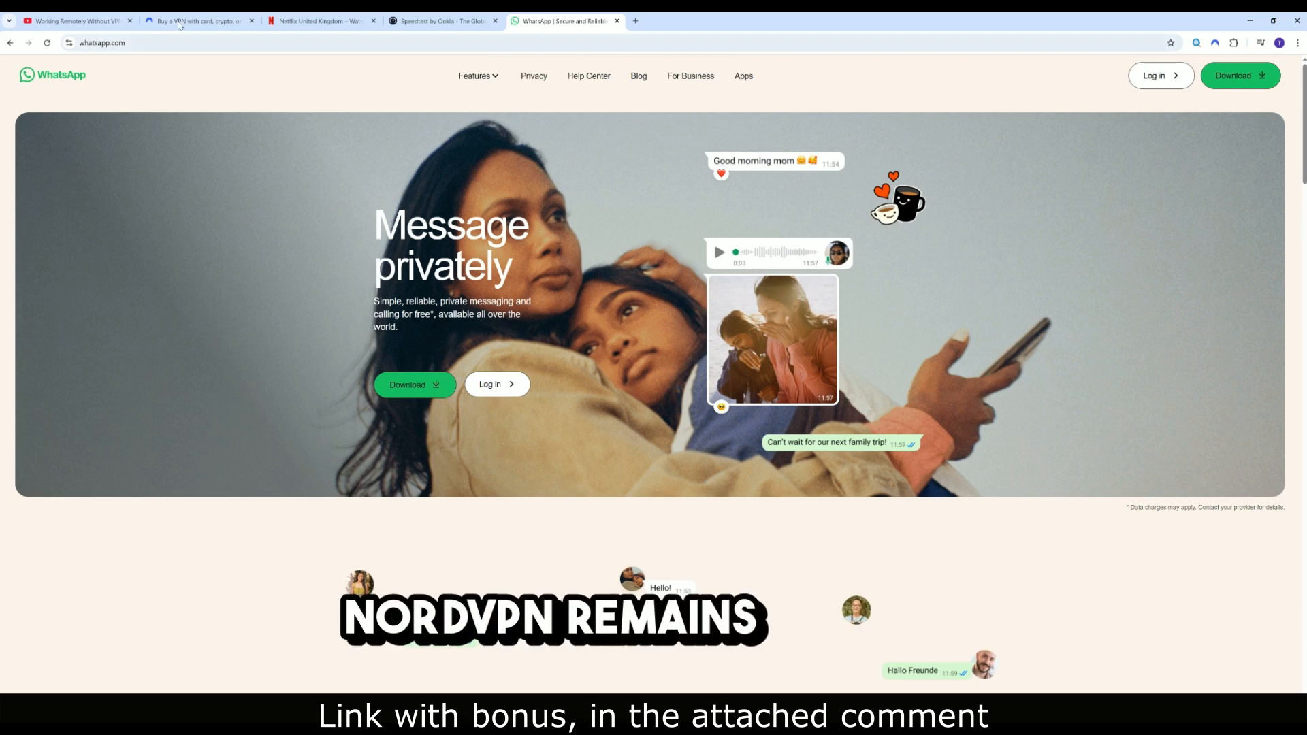
pyautogui.click(201, 20)
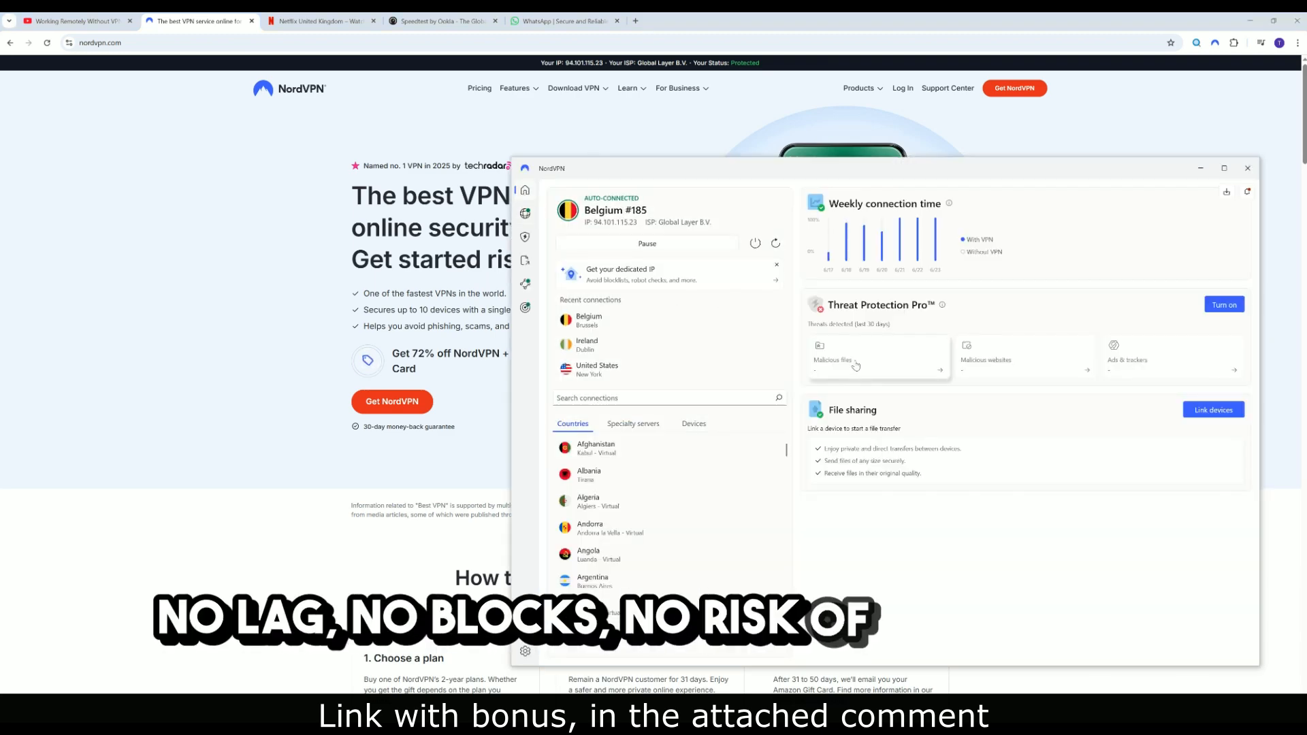
pyautogui.click(573, 87)
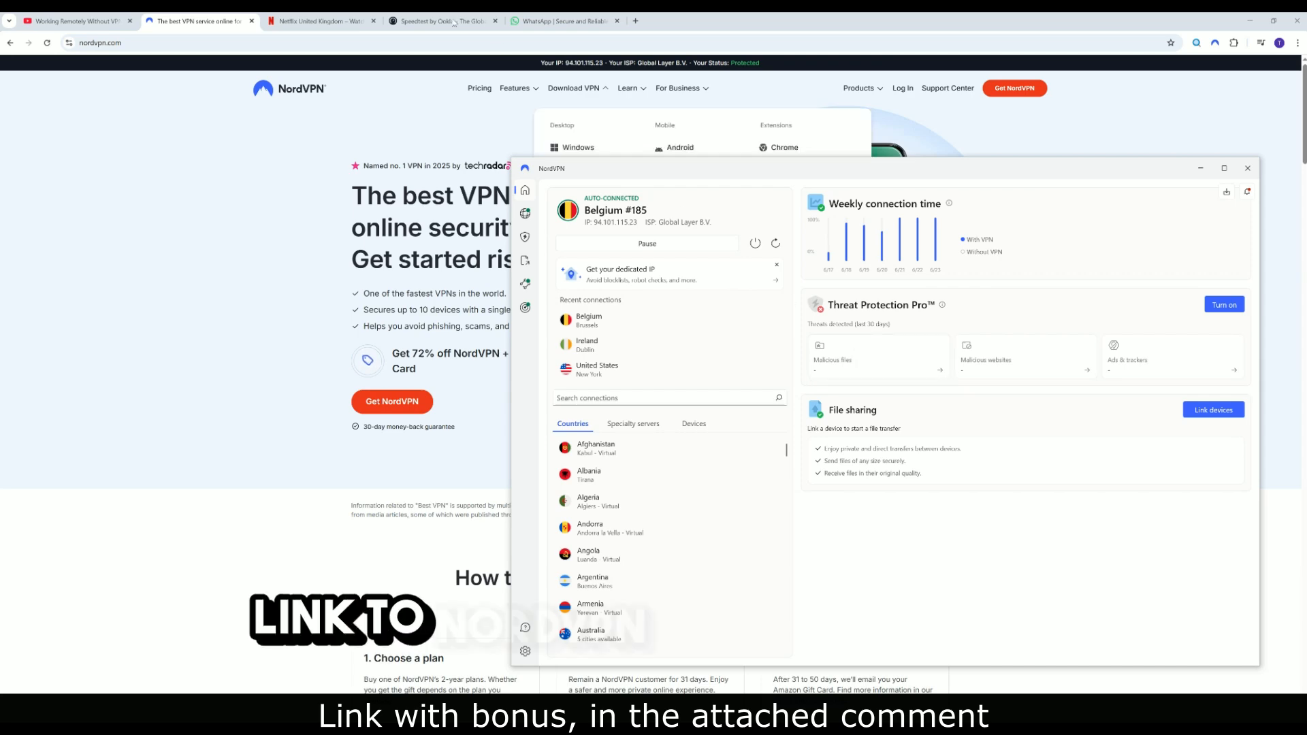
pyautogui.click(75, 21)
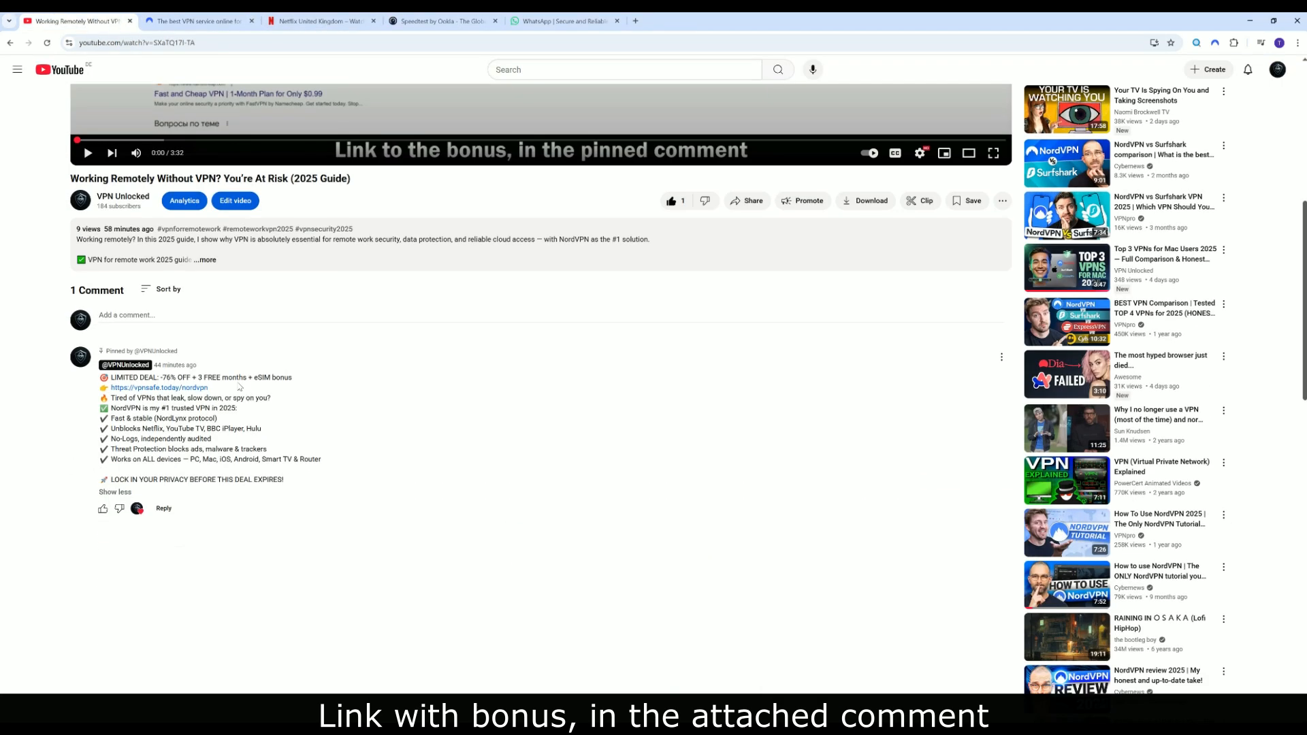